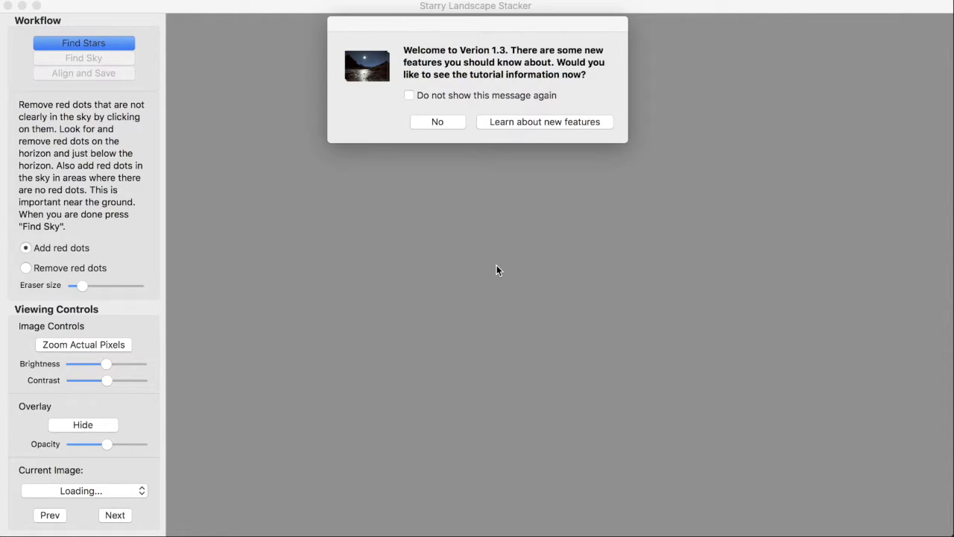
pyautogui.moveTo(504, 265)
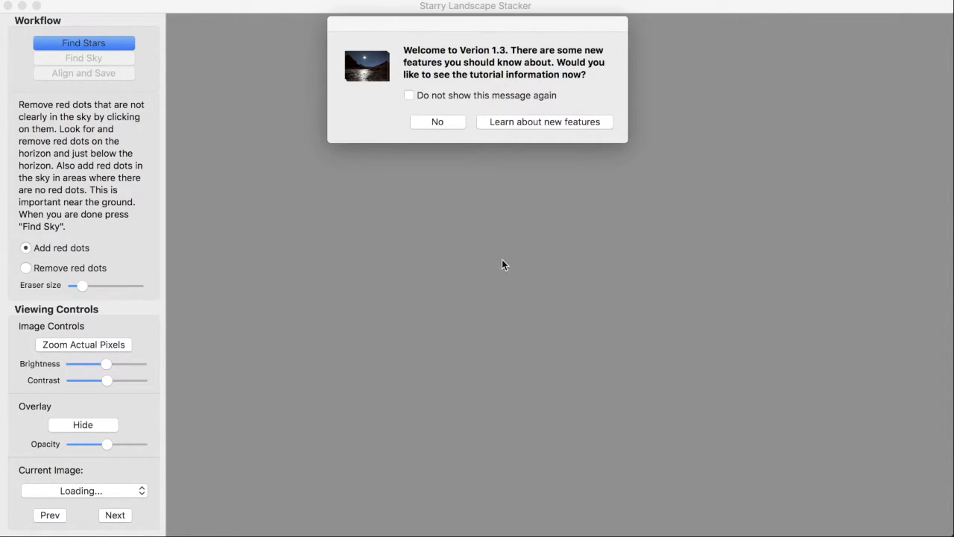
pyautogui.moveTo(462, 82)
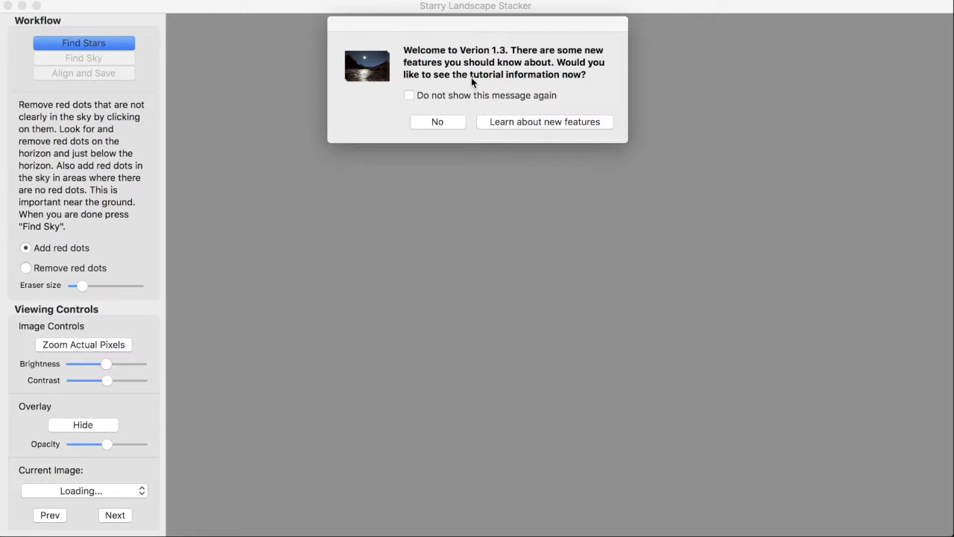
pyautogui.moveTo(482, 77)
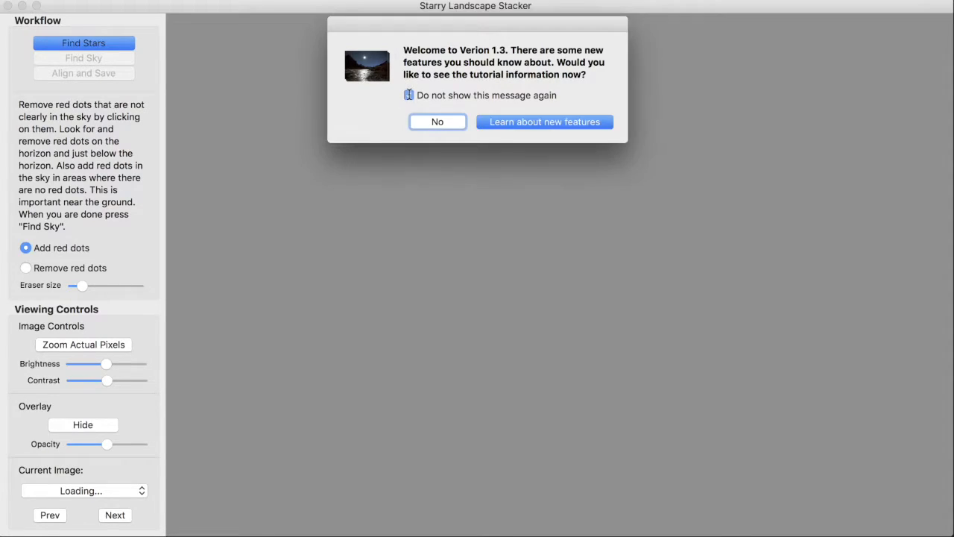
# Toggle 'Do not show this message again' on and off, then decline the version 1.3 tutorial.
pyautogui.click(408, 95)
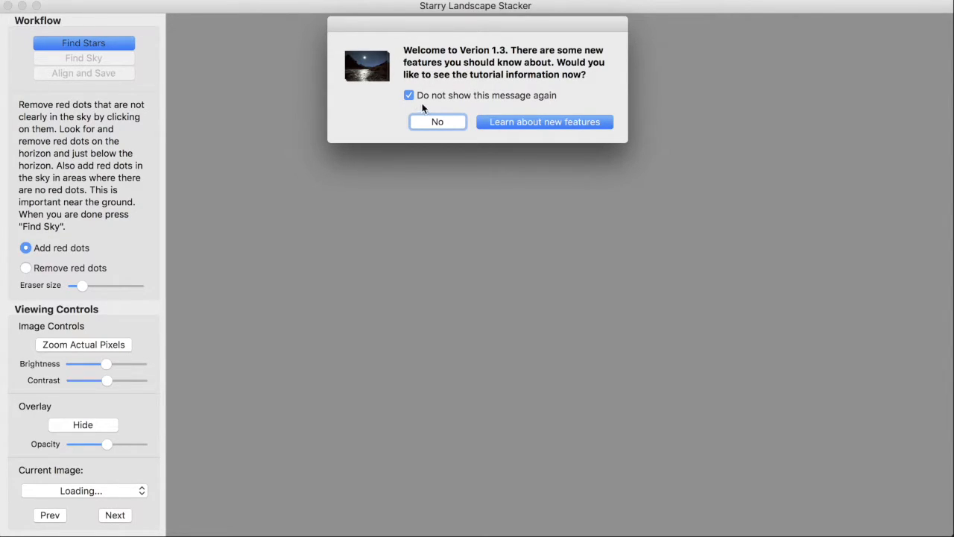
pyautogui.click(408, 95)
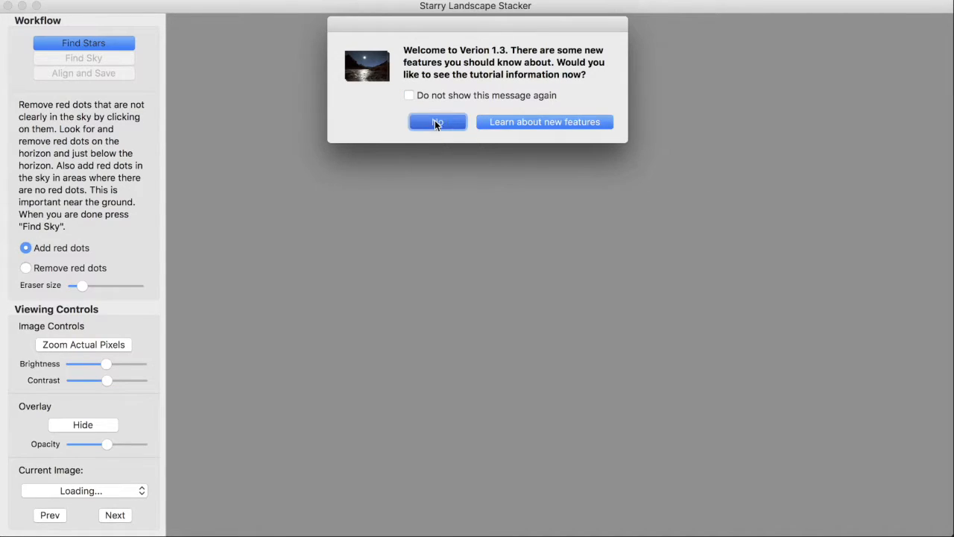
pyautogui.click(437, 121)
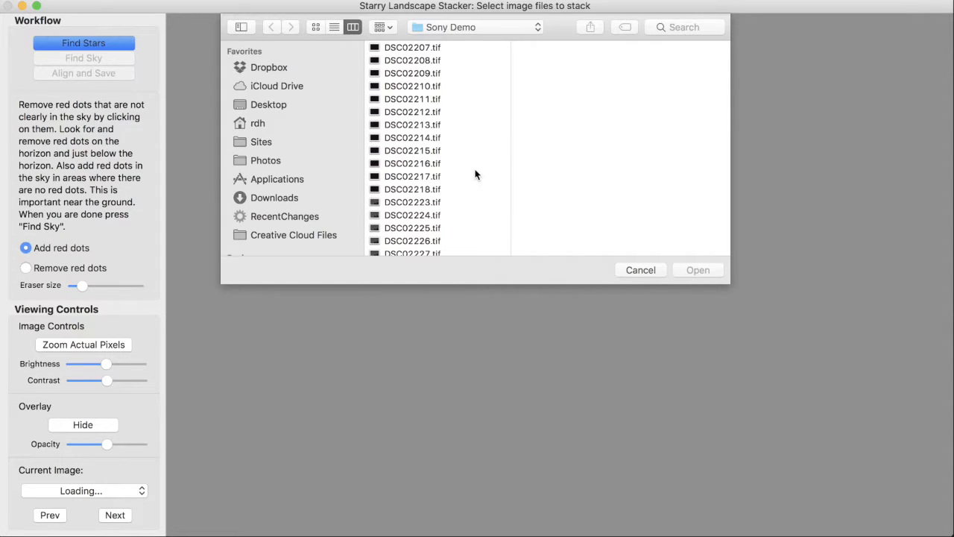
pyautogui.moveTo(470, 188)
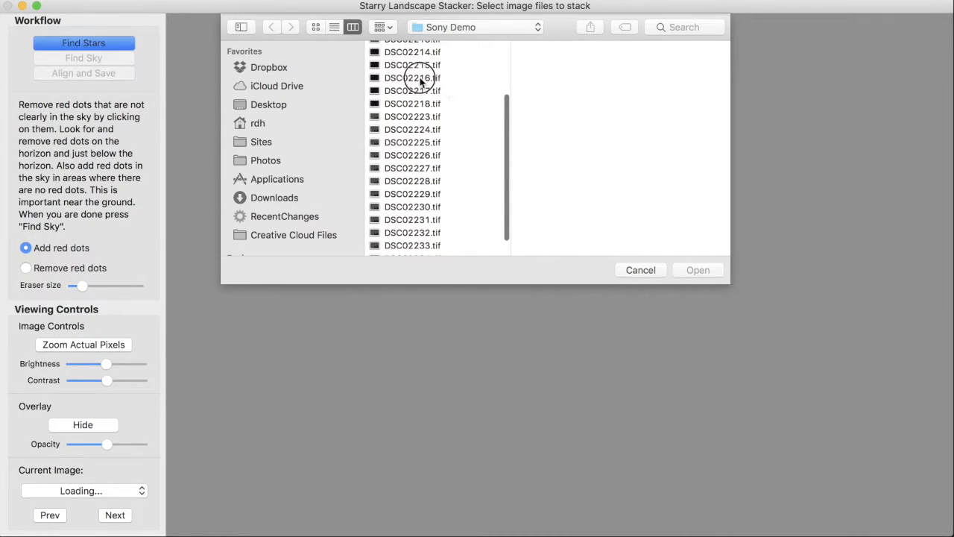
# Select frames DSC02216.tif through DSC02228.tif and open them for stacking.
pyautogui.click(413, 77)
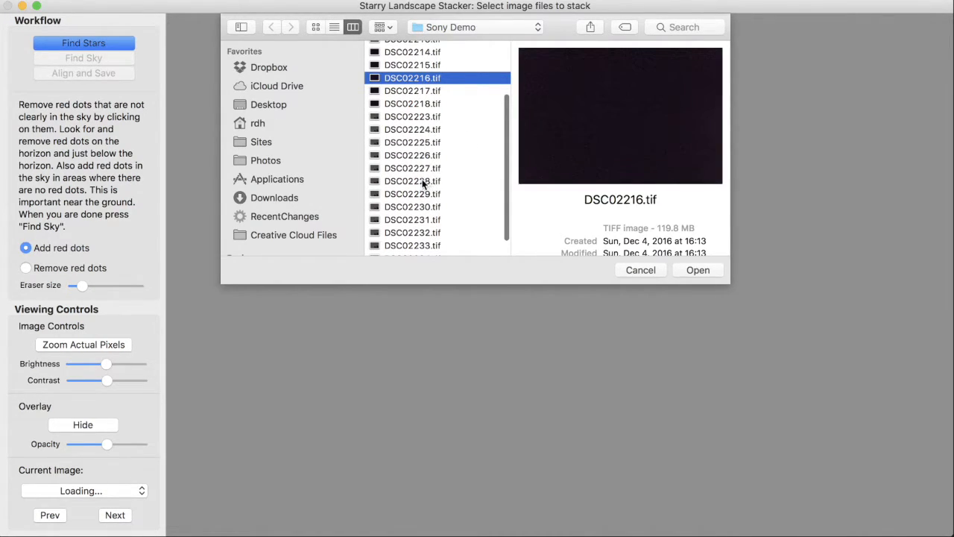
pyautogui.click(412, 180)
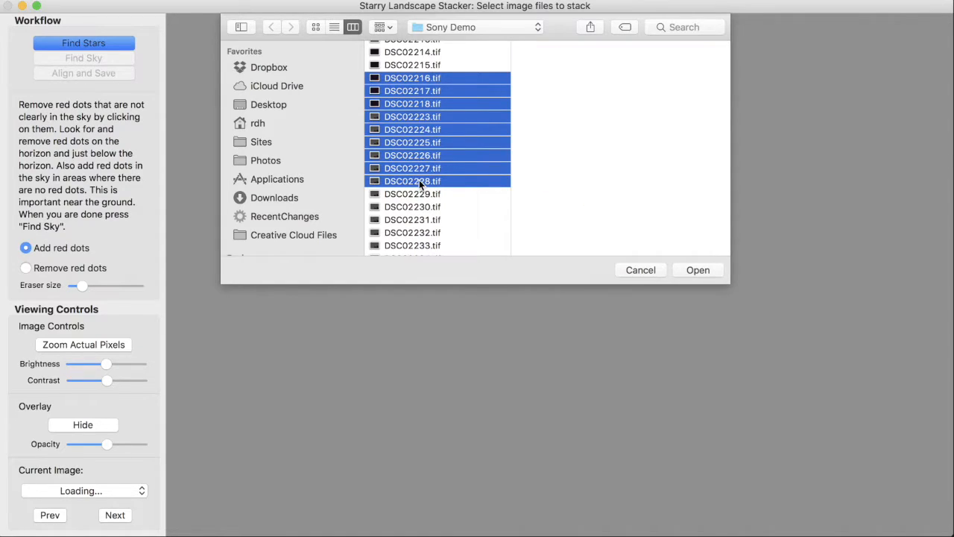
pyautogui.click(698, 270)
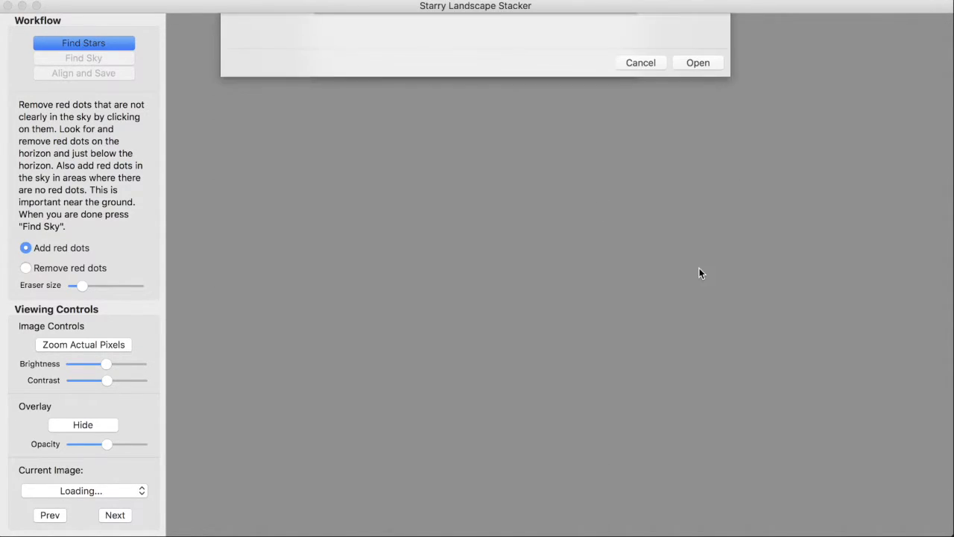
pyautogui.click(698, 62)
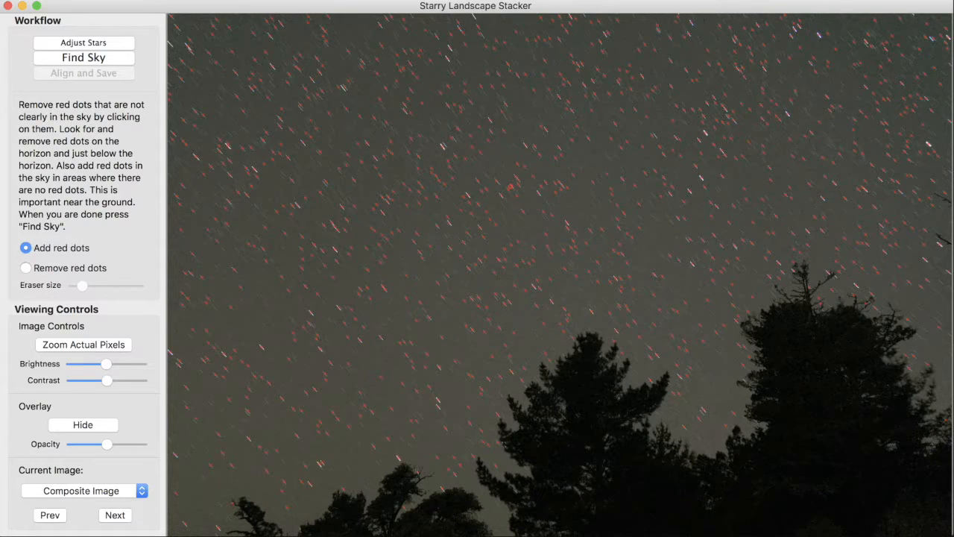
# Add red star markers in sparse patches of the left, centre and right sky.
pyautogui.click(510, 186)
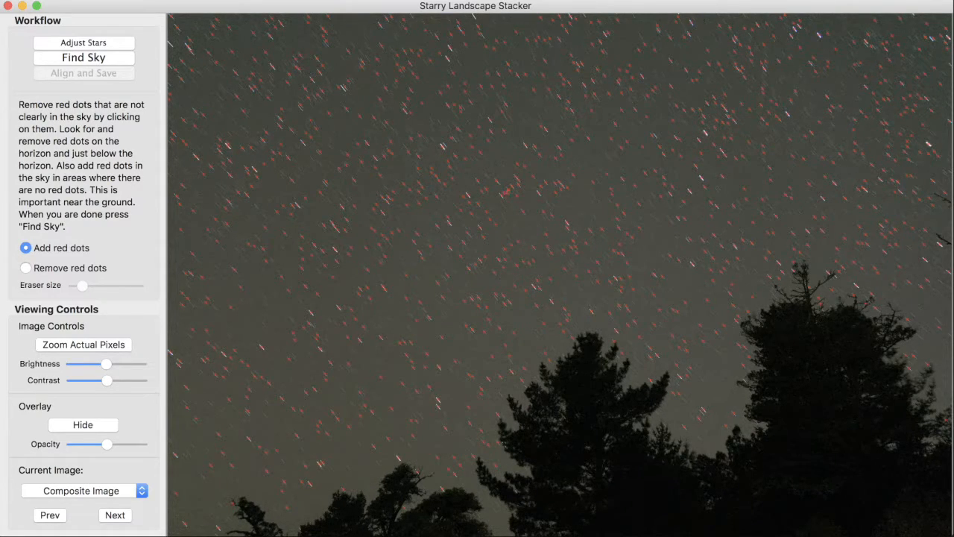
pyautogui.click(414, 244)
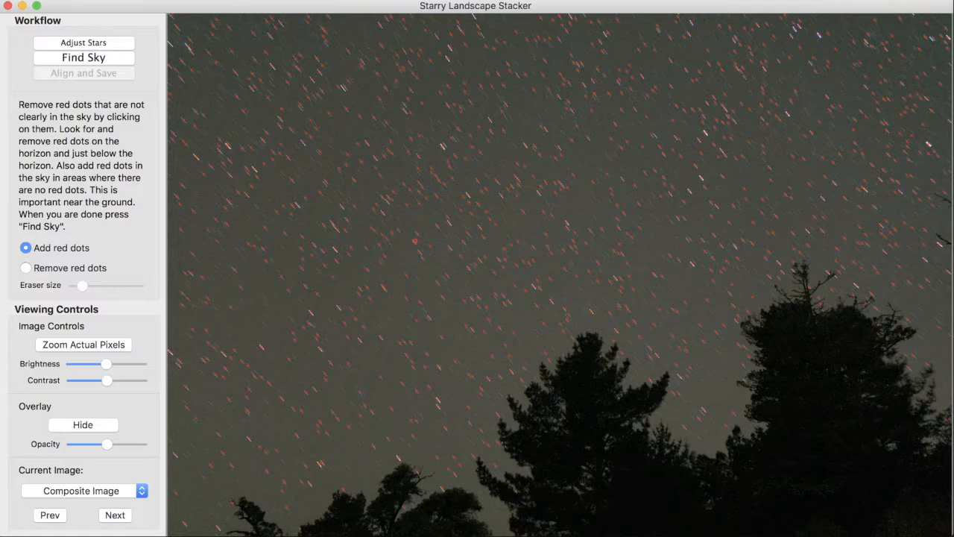
pyautogui.click(415, 243)
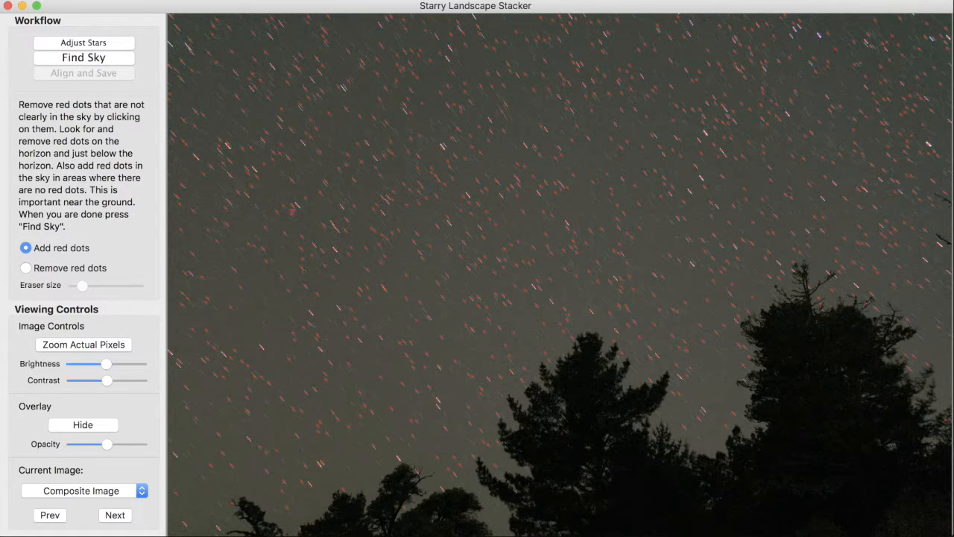
pyautogui.click(303, 221)
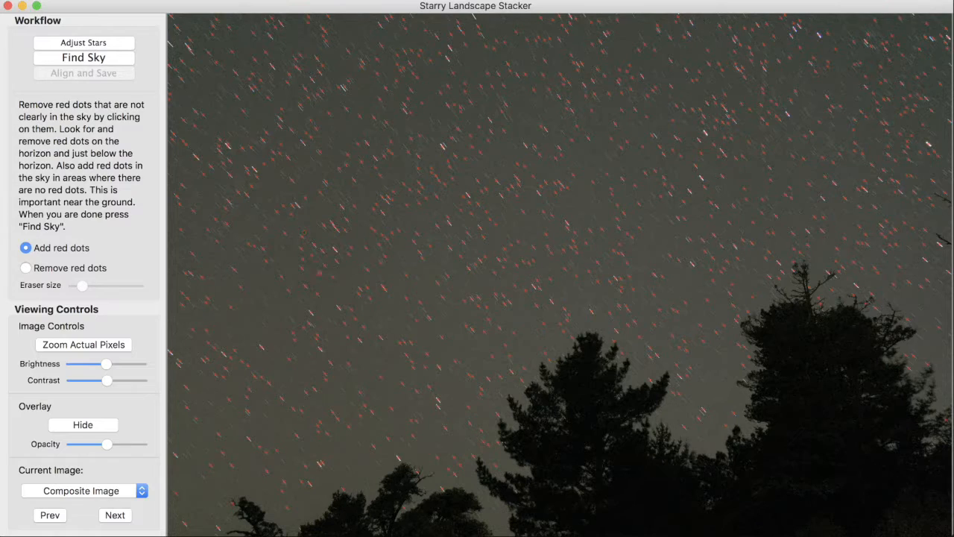
pyautogui.click(825, 192)
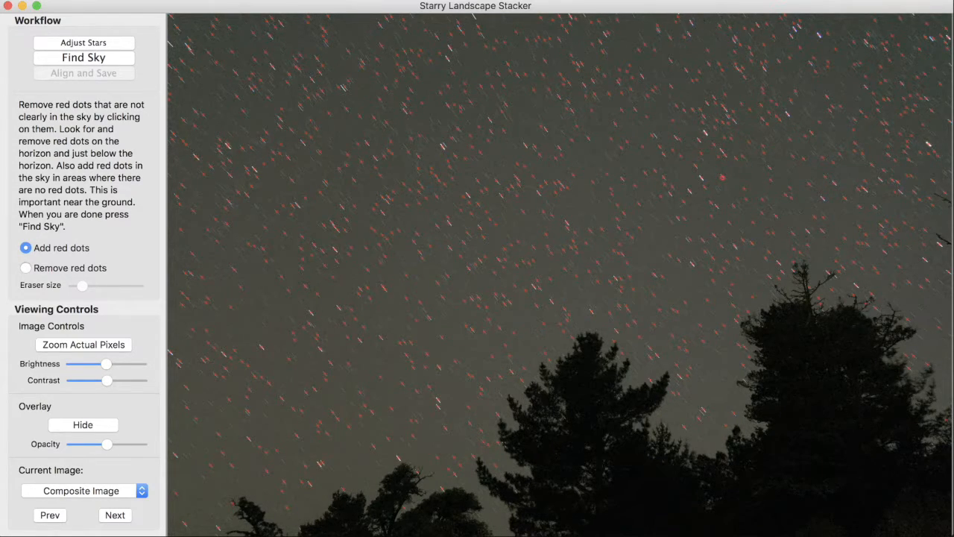
pyautogui.click(696, 175)
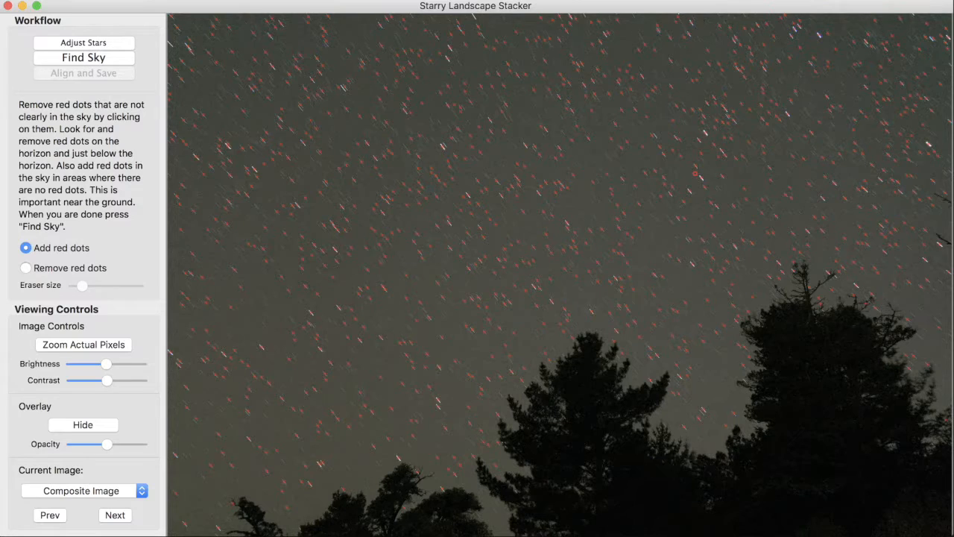
pyautogui.click(684, 169)
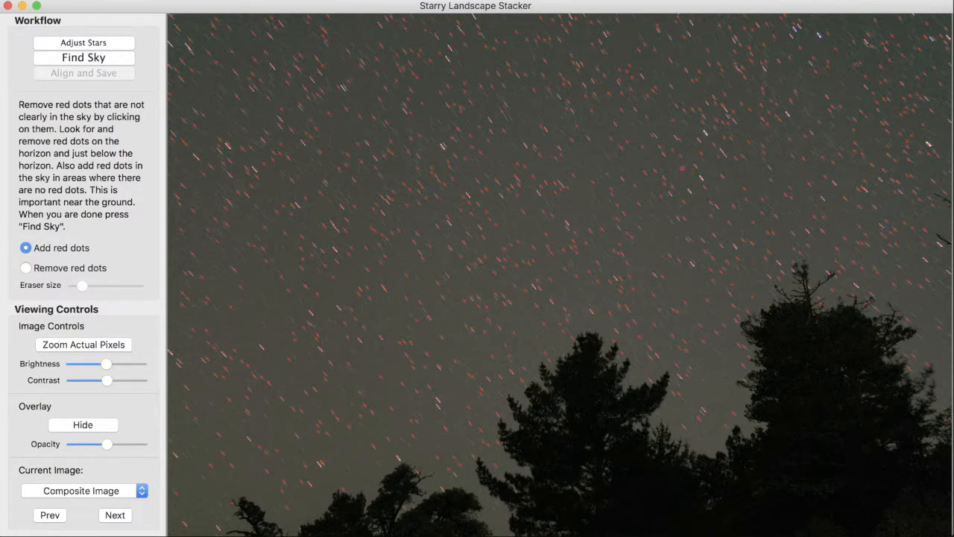
pyautogui.click(370, 208)
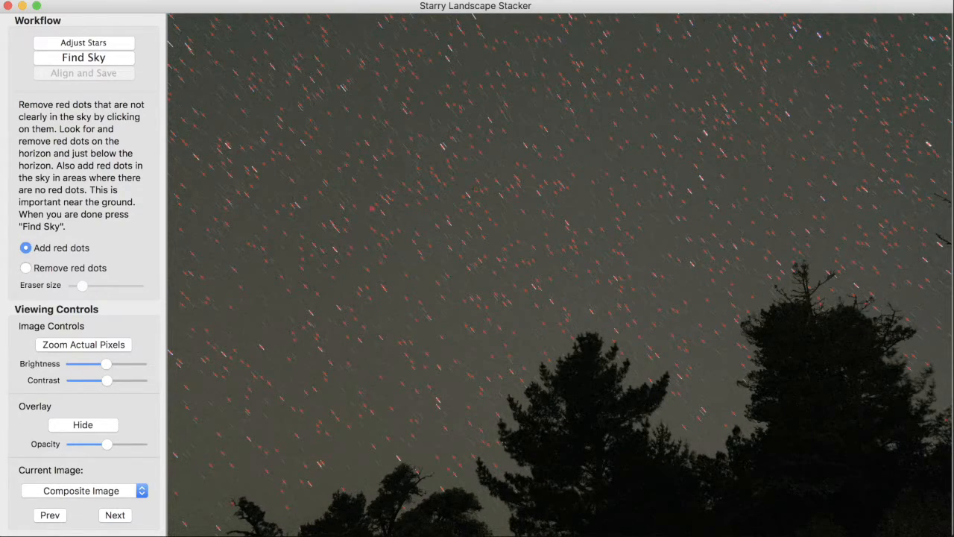
pyautogui.click(197, 221)
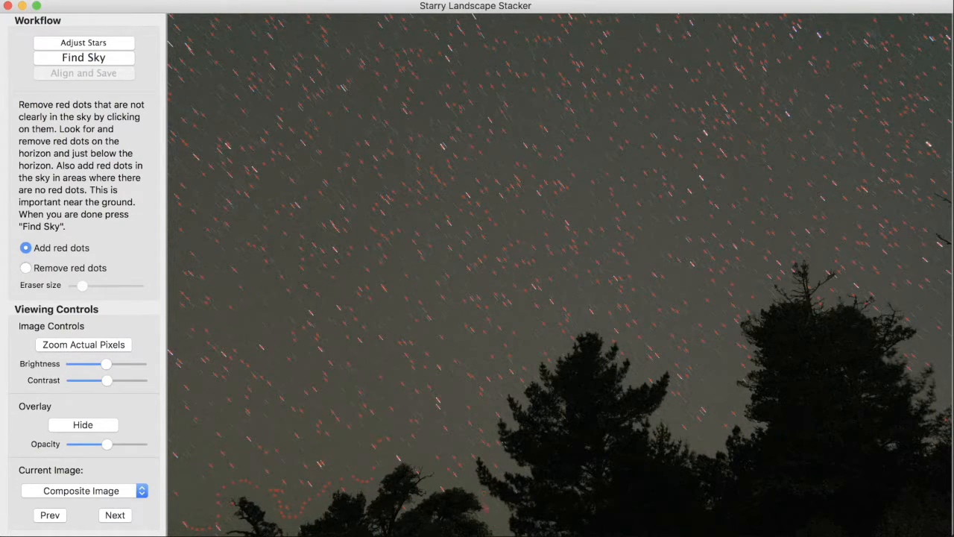
# Place red dots along the sky just above the treetops and near the bottom edge.
pyautogui.click(484, 500)
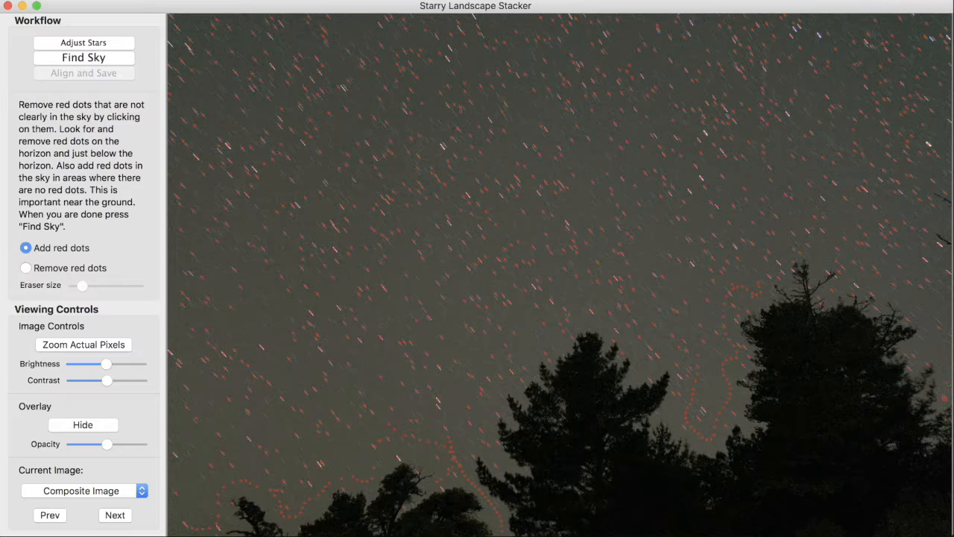
pyautogui.click(706, 326)
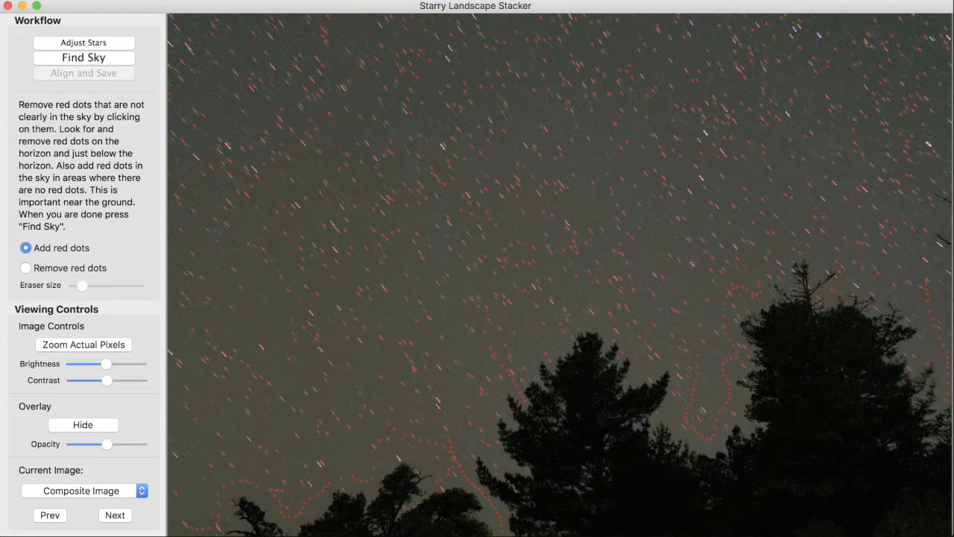
pyautogui.click(625, 513)
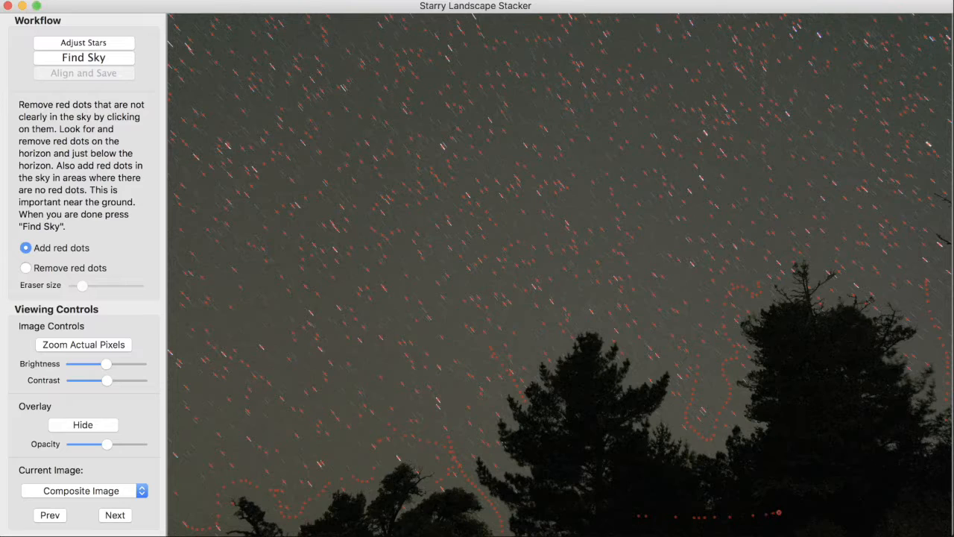
pyautogui.click(821, 507)
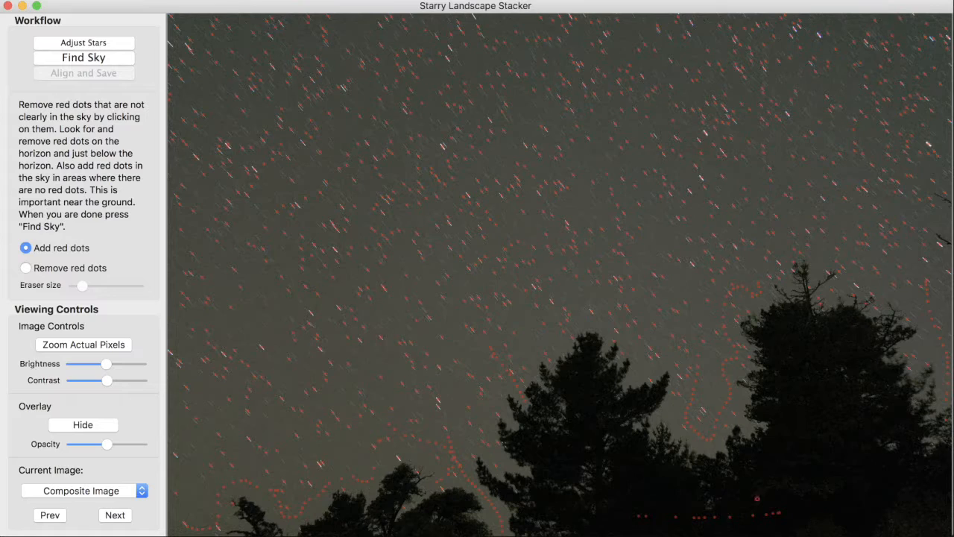
pyautogui.click(814, 515)
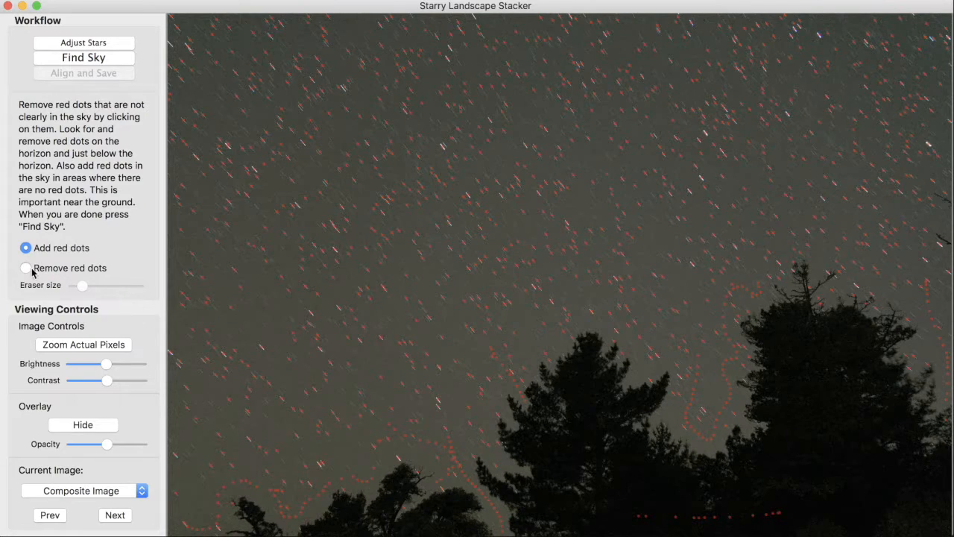
# Switch to Remove red dots mode and erase the low row of dots near the bottom.
pyautogui.click(26, 268)
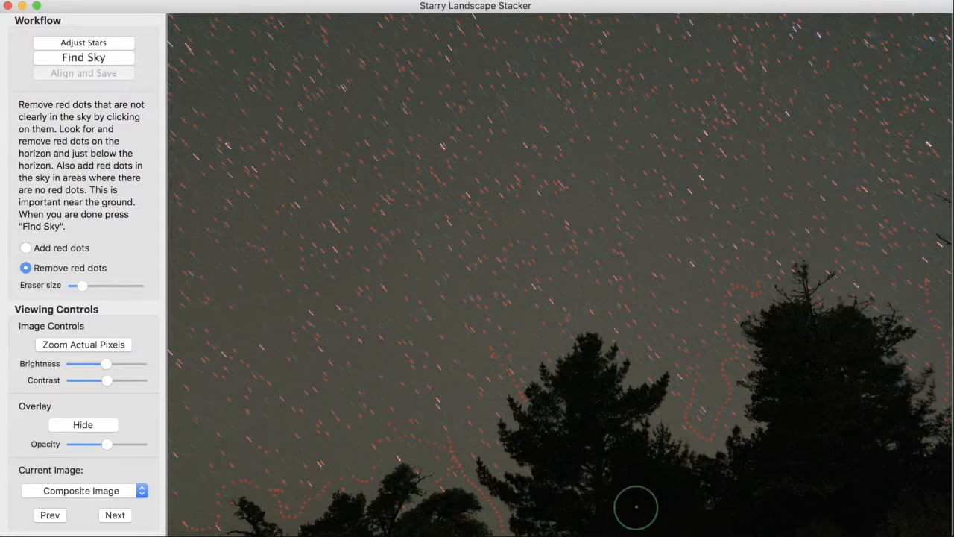
pyautogui.moveTo(80, 286); pyautogui.dragTo(101, 287)
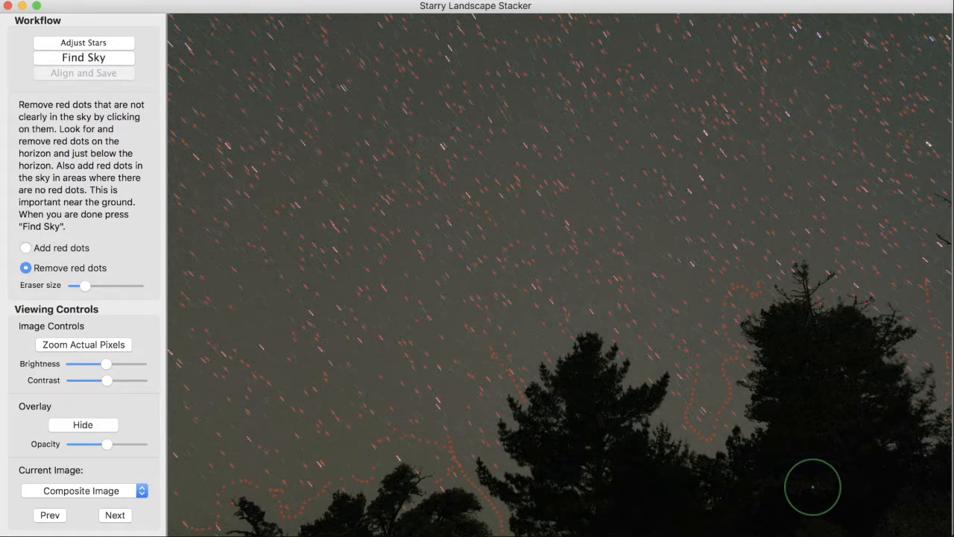
pyautogui.click(83, 344)
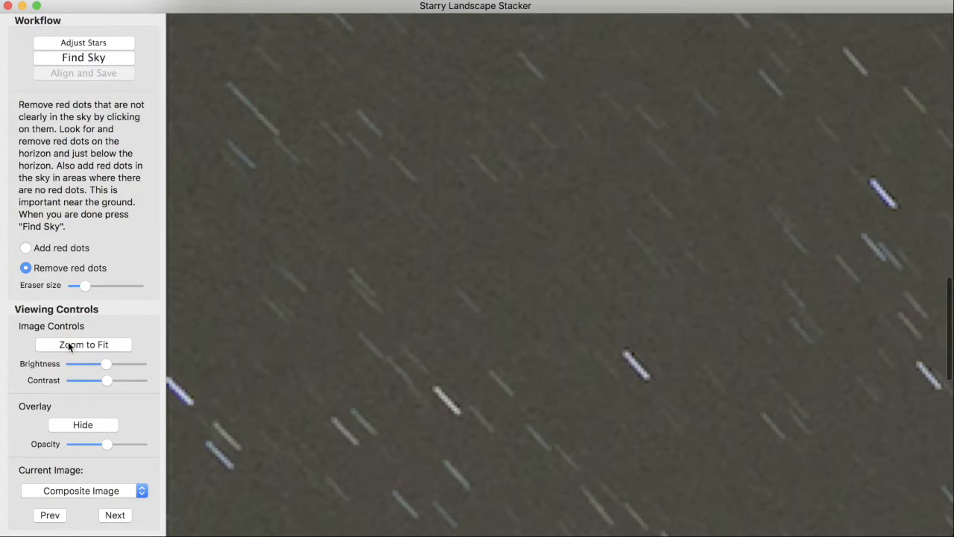
pyautogui.click(84, 344)
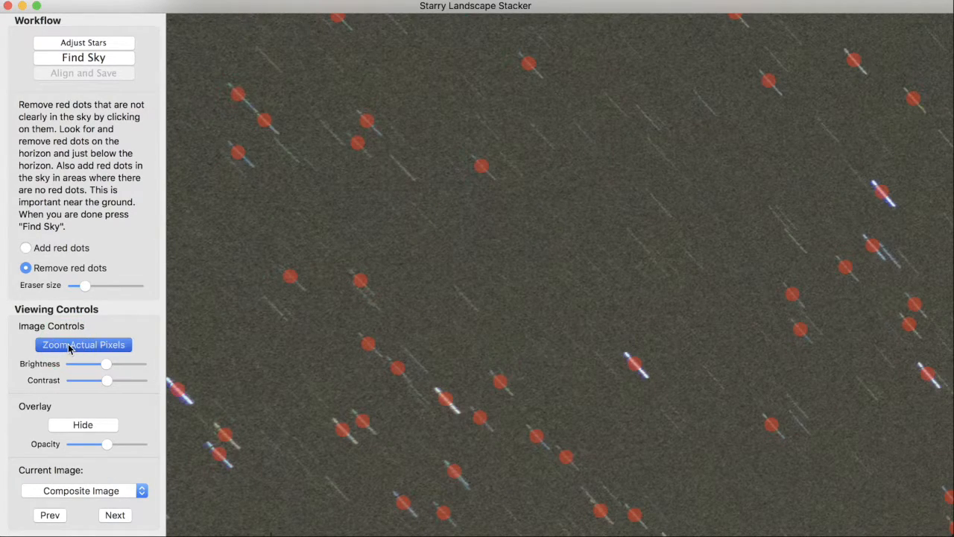
pyautogui.click(82, 344)
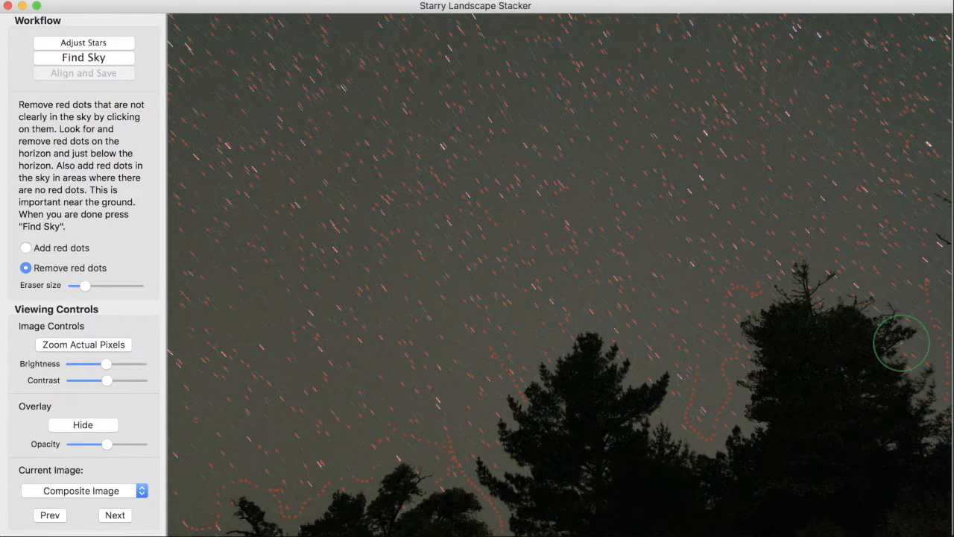
pyautogui.moveTo(907, 353)
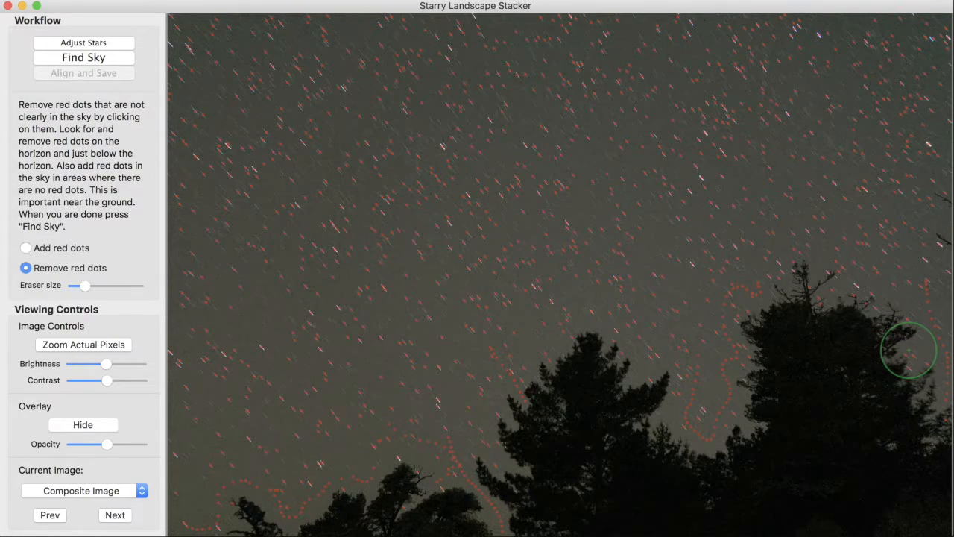
pyautogui.click(83, 344)
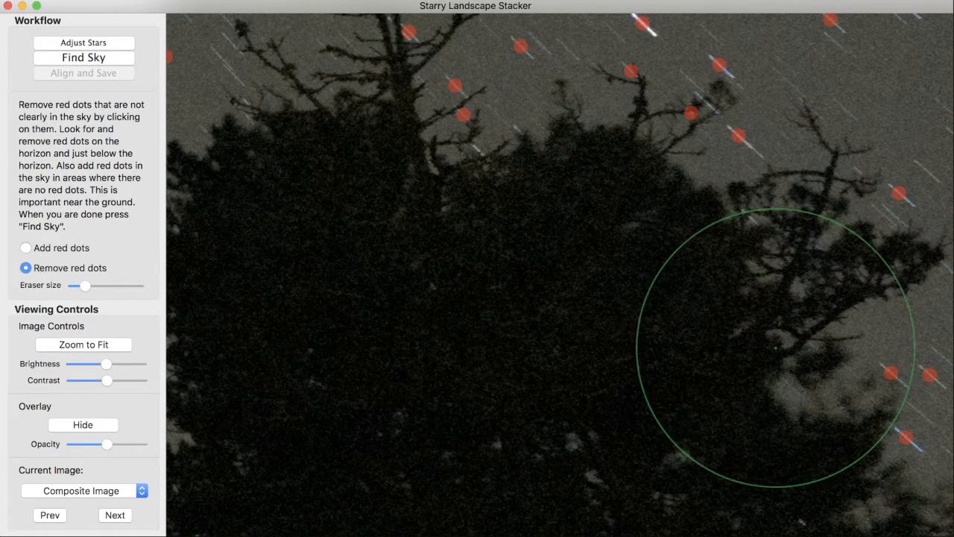
pyautogui.moveTo(723, 335)
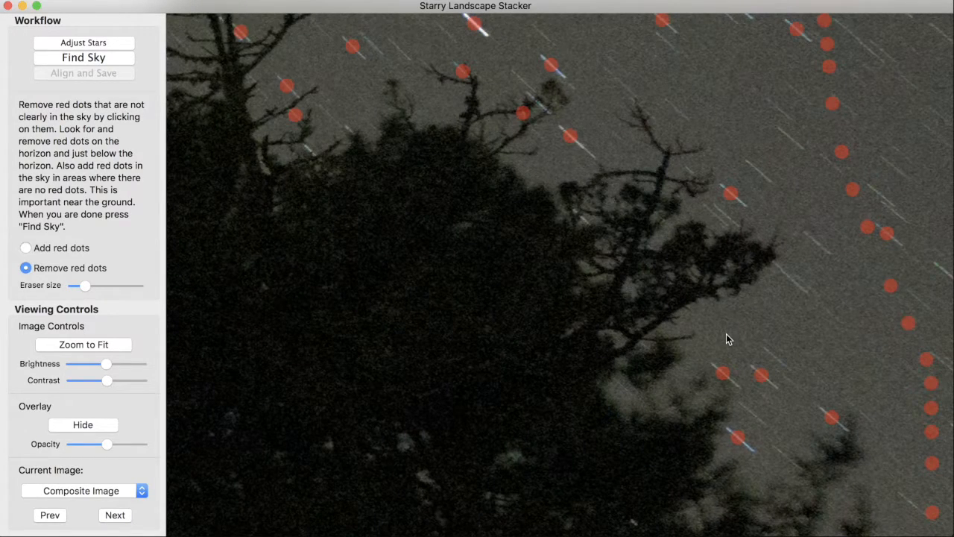
pyautogui.moveTo(584, 328)
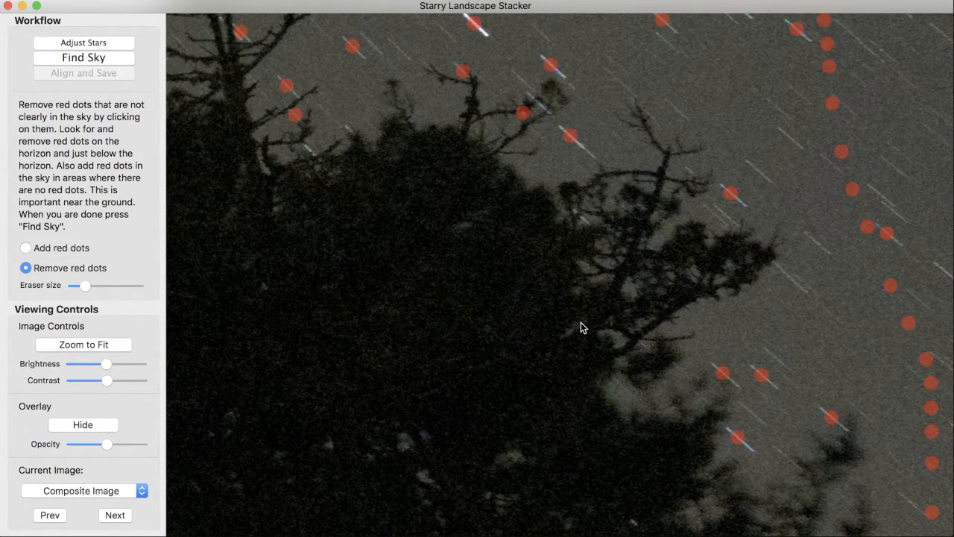
pyautogui.click(83, 343)
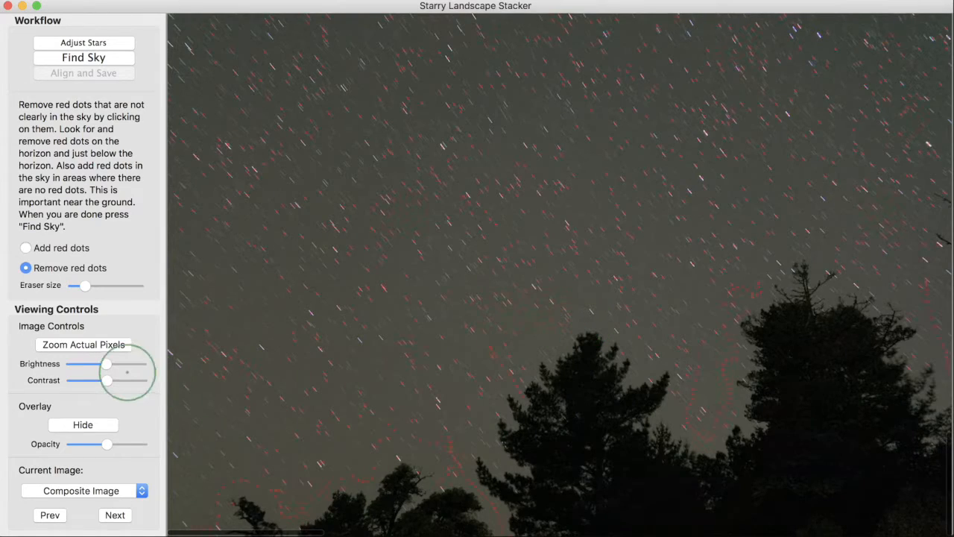
# Brighten the composite, toggle the marker overlay off and on, and raise marker opacity.
pyautogui.moveTo(107, 364); pyautogui.dragTo(118, 365)
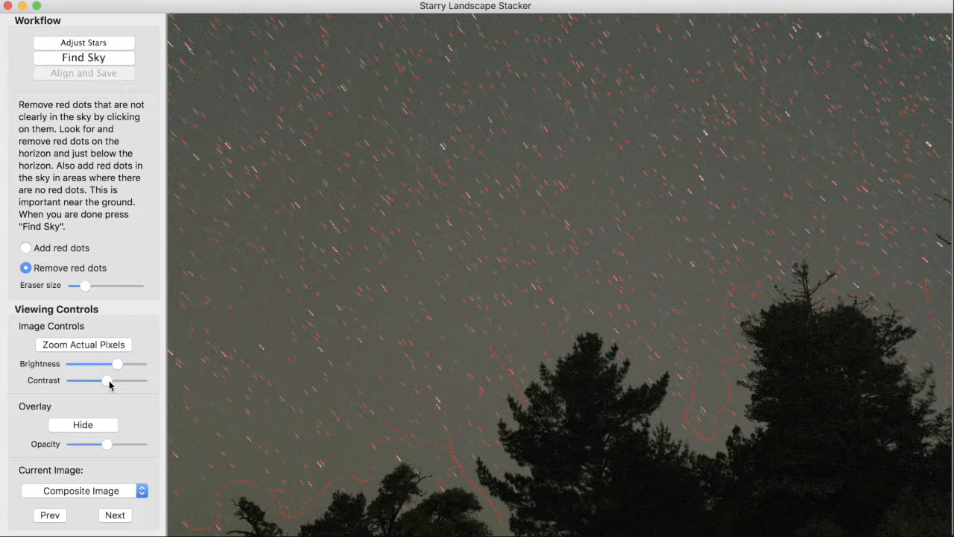
pyautogui.click(227, 369)
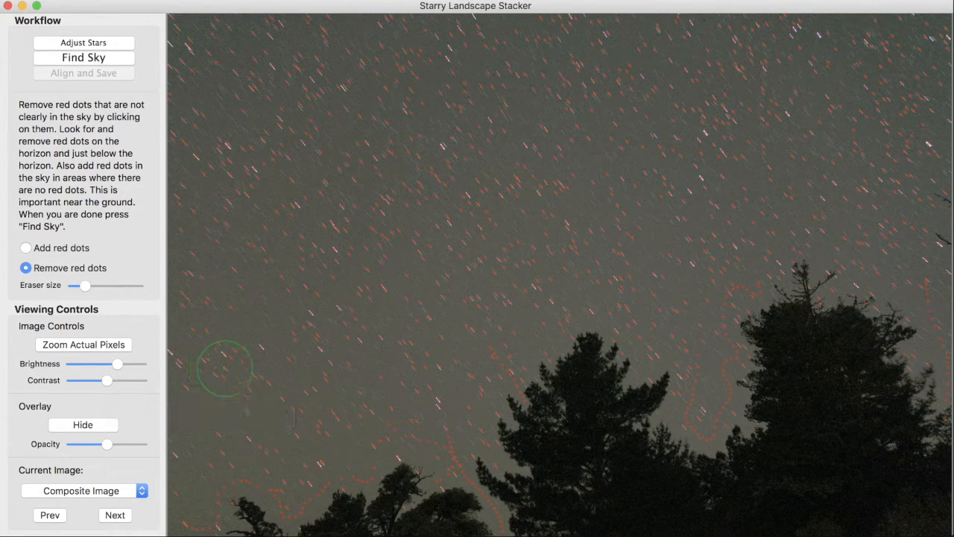
pyautogui.click(83, 424)
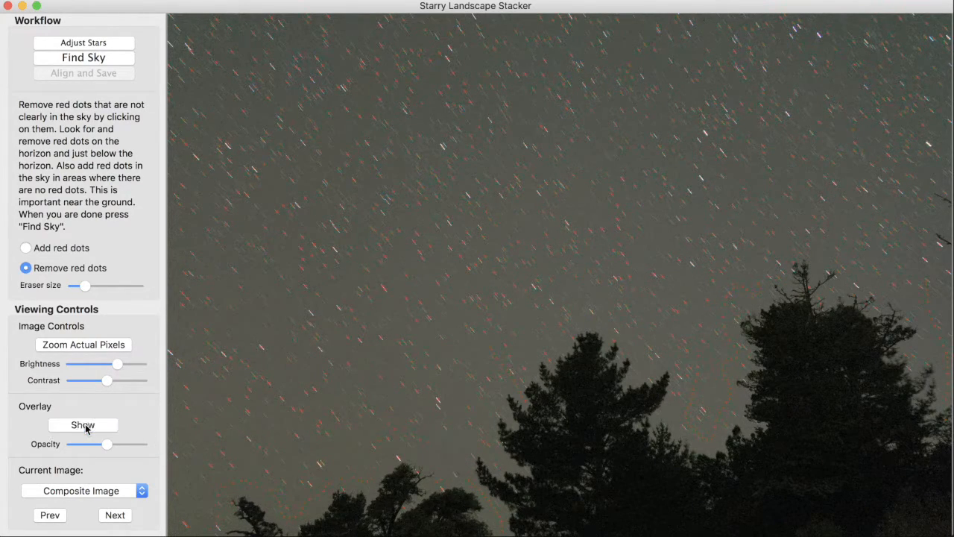
pyautogui.click(83, 424)
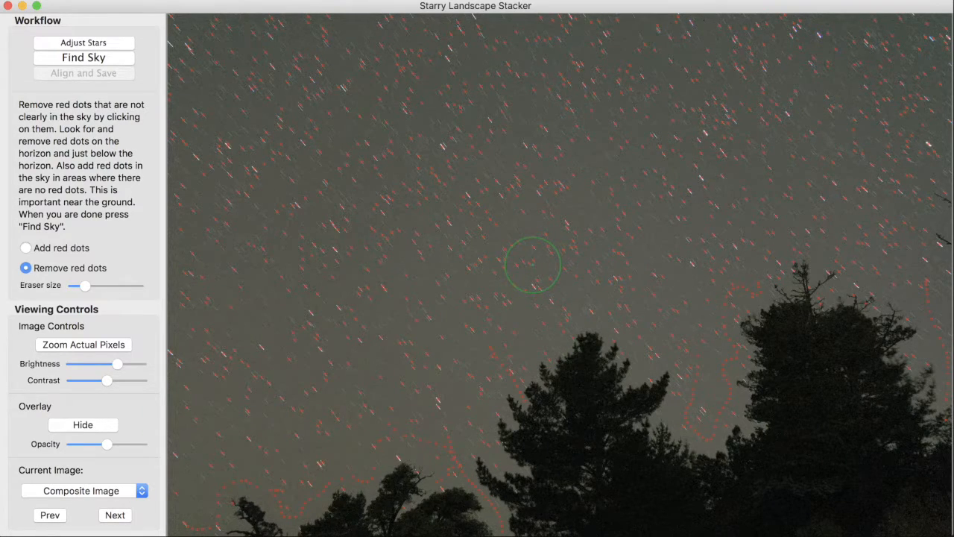
pyautogui.moveTo(159, 438)
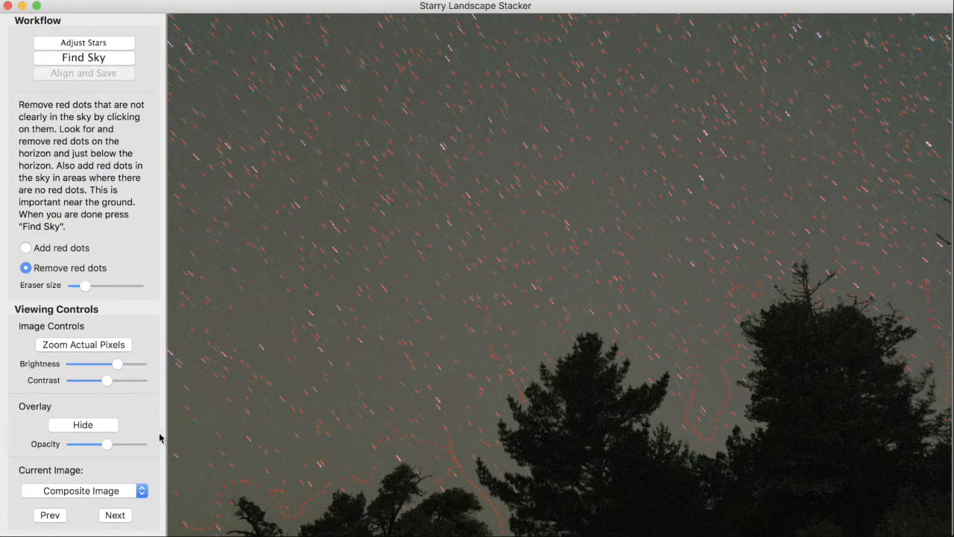
pyautogui.moveTo(107, 444); pyautogui.dragTo(74, 444)
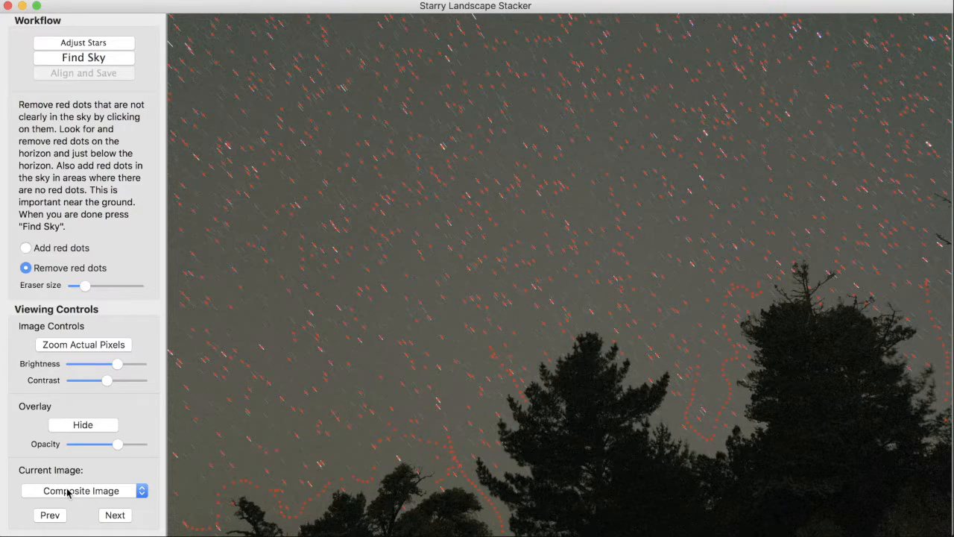
pyautogui.moveTo(93, 474)
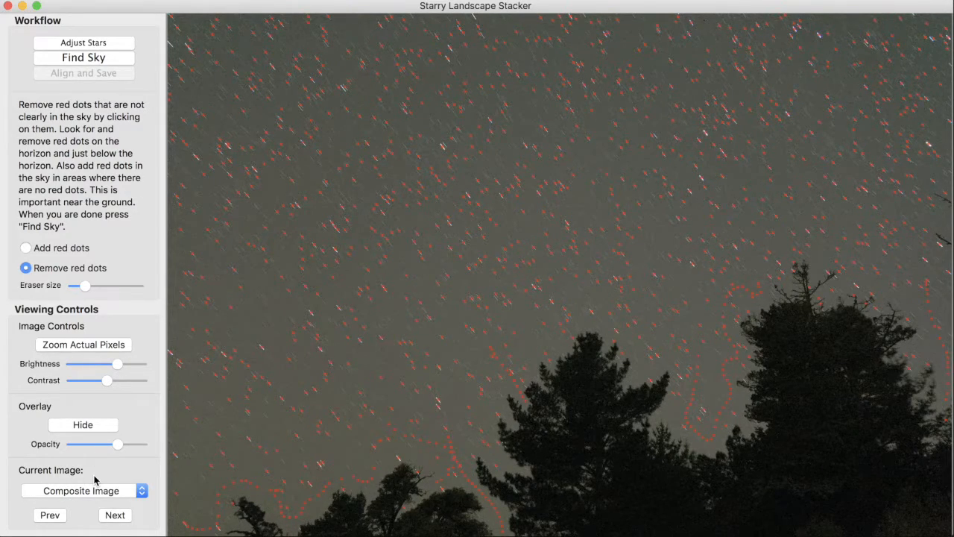
# Hide the marker overlay and browse individual source frames, ending on DSC02228.tif.
pyautogui.click(82, 425)
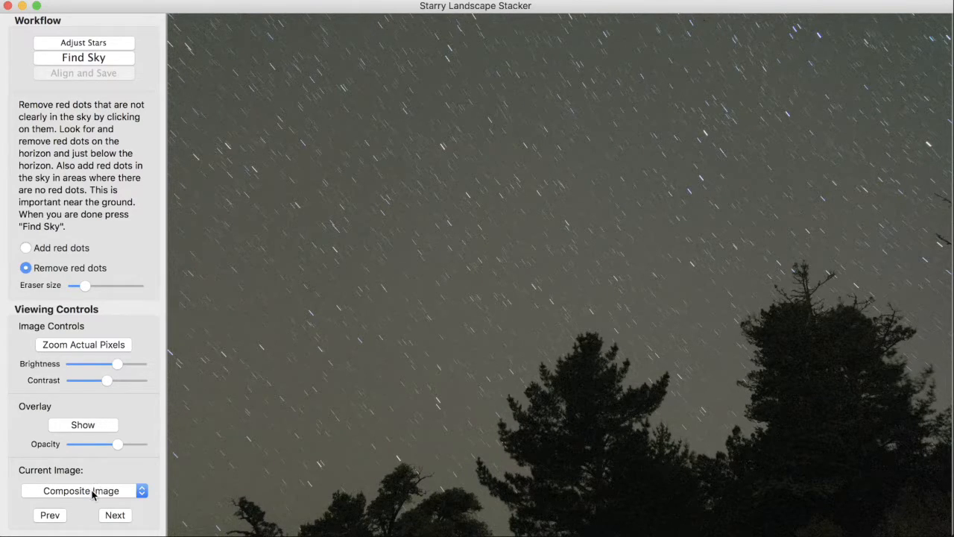
pyautogui.click(82, 491)
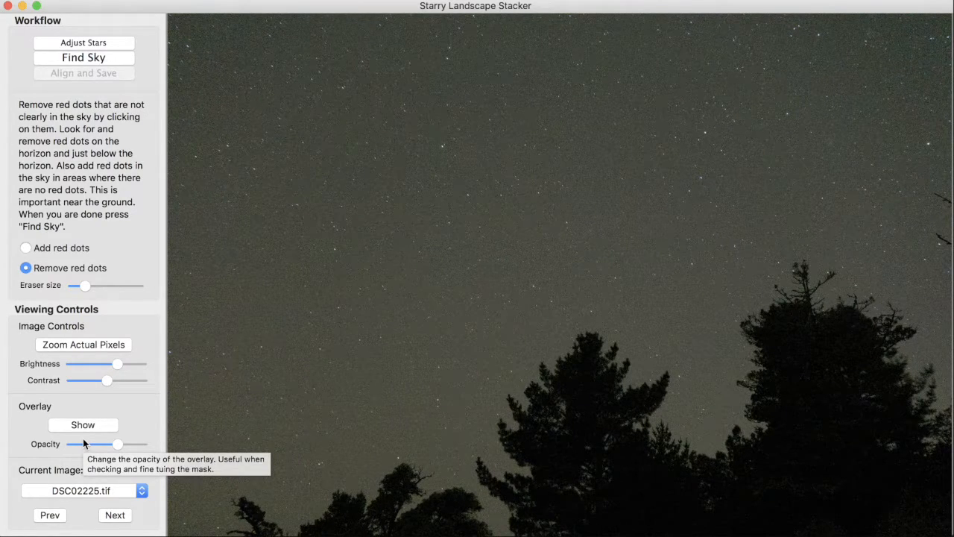
pyautogui.click(114, 515)
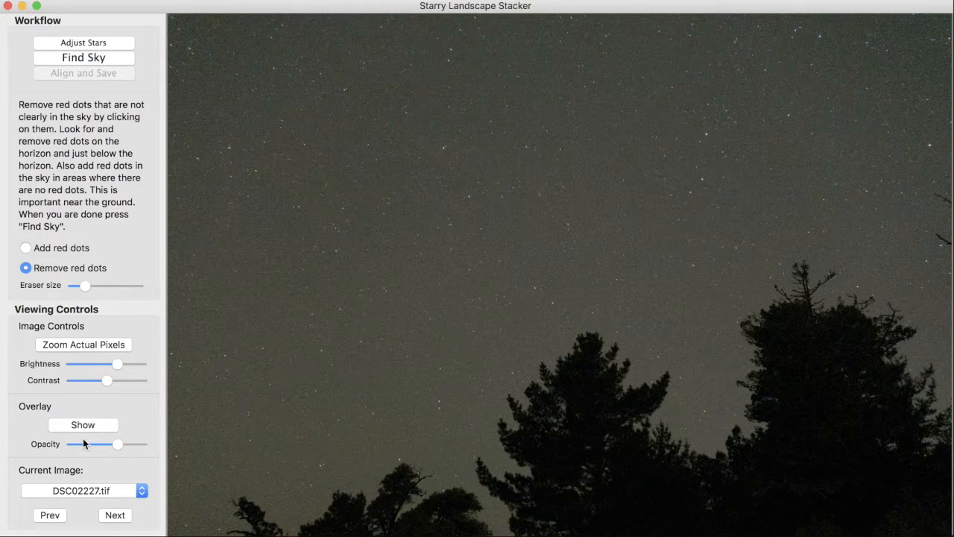
pyautogui.click(49, 514)
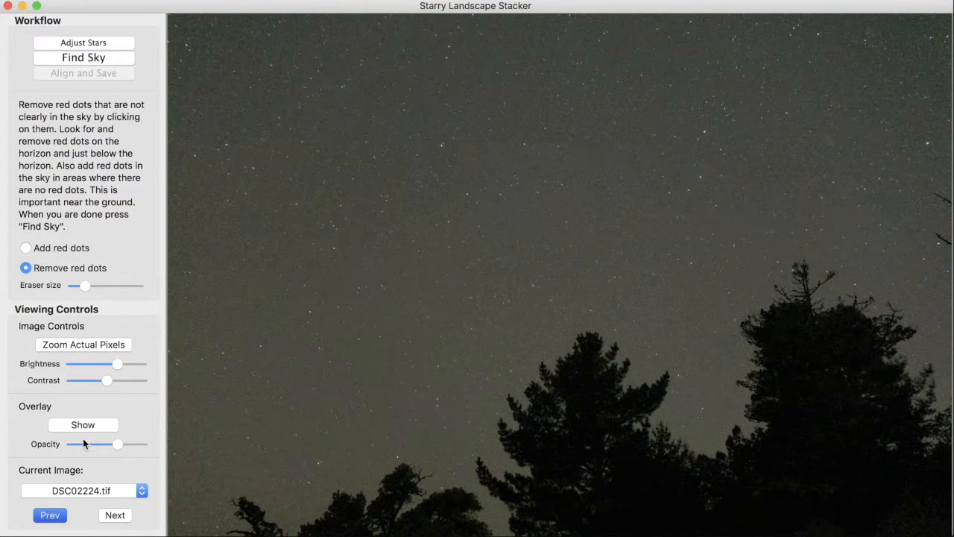
pyautogui.click(115, 514)
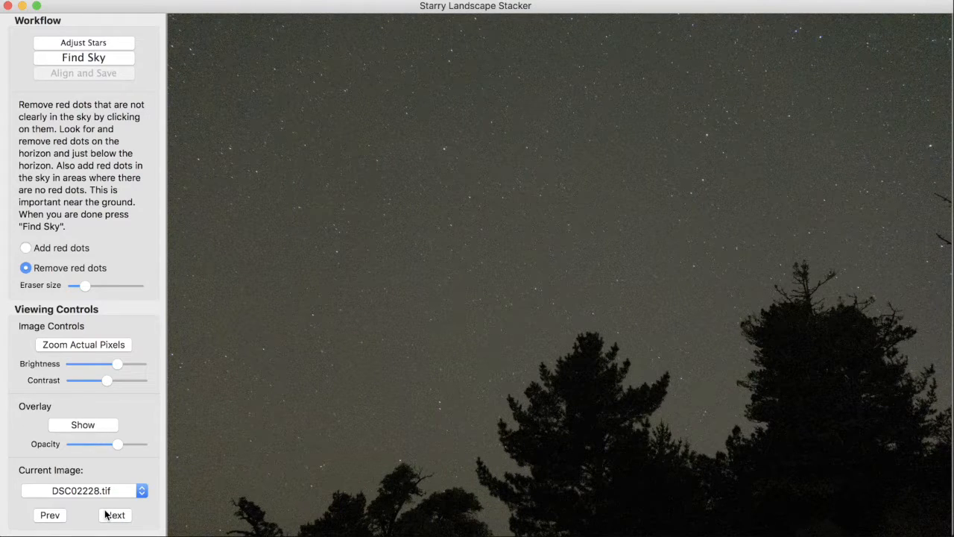
pyautogui.click(82, 424)
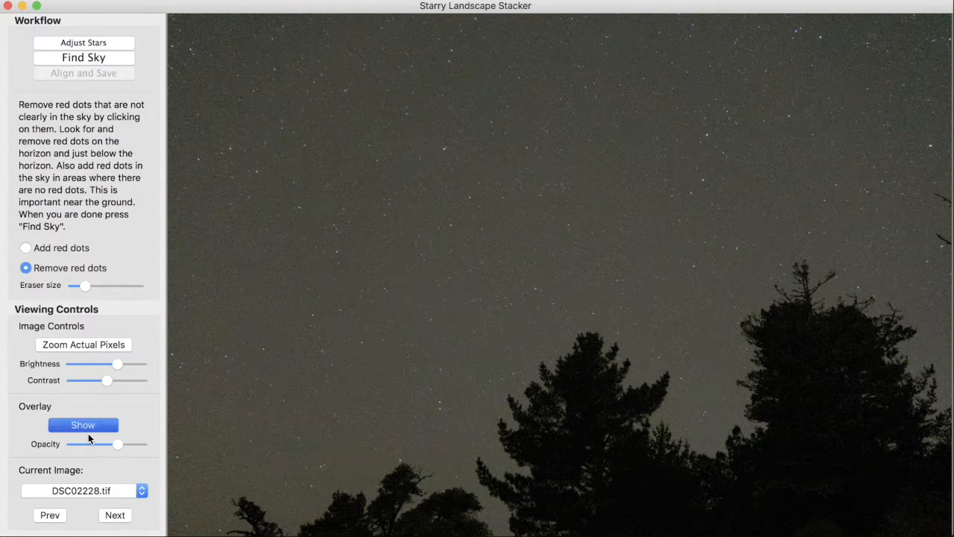
# Show the overlay, zoom to actual pixels on the tree line, and return to Composite Image.
pyautogui.click(83, 424)
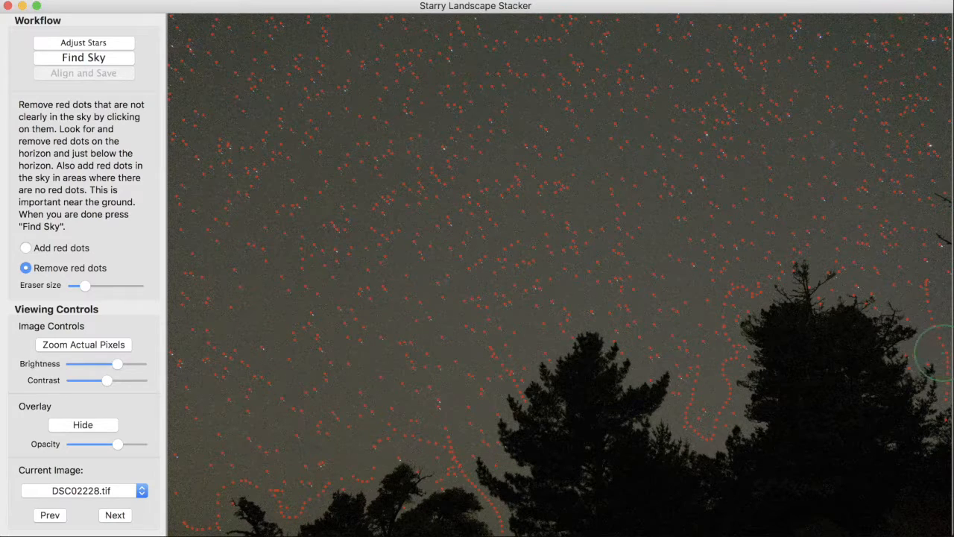
pyautogui.click(83, 344)
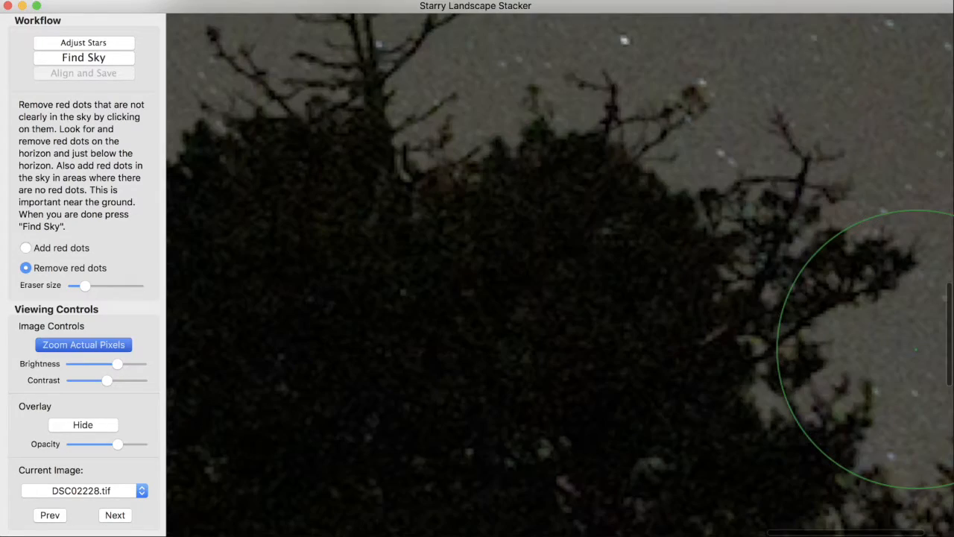
pyautogui.click(83, 345)
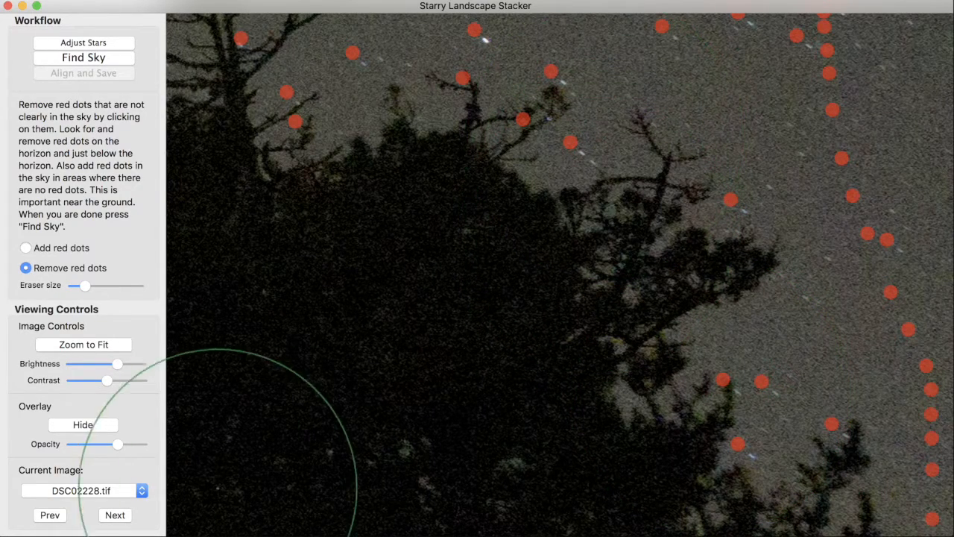
pyautogui.click(82, 490)
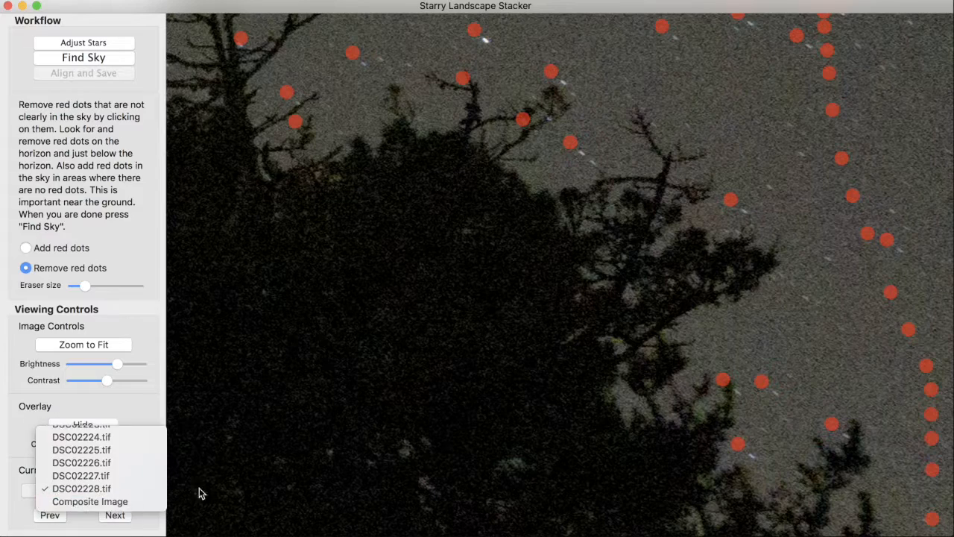
pyautogui.click(89, 501)
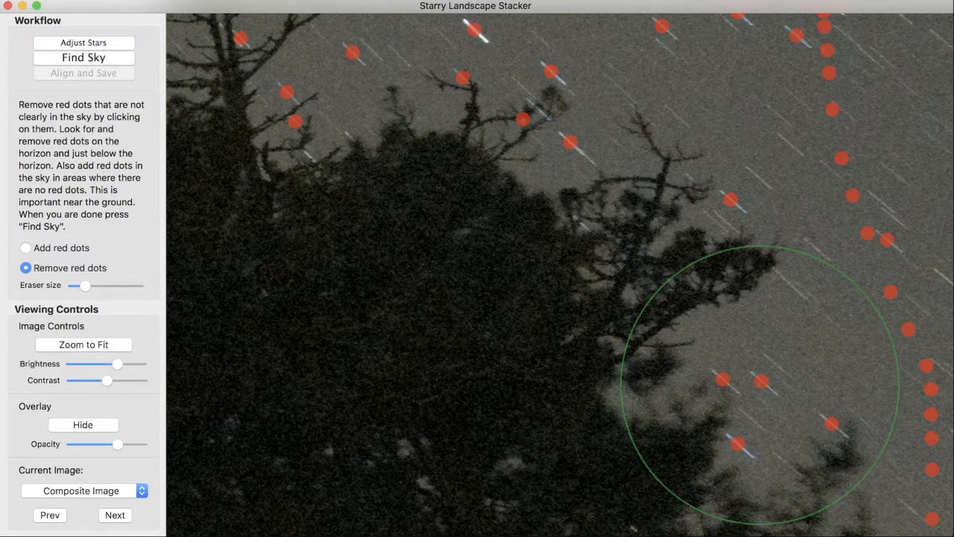
# Switch to Add red dots mode and place a sky marker between the tree branches.
pyautogui.click(25, 248)
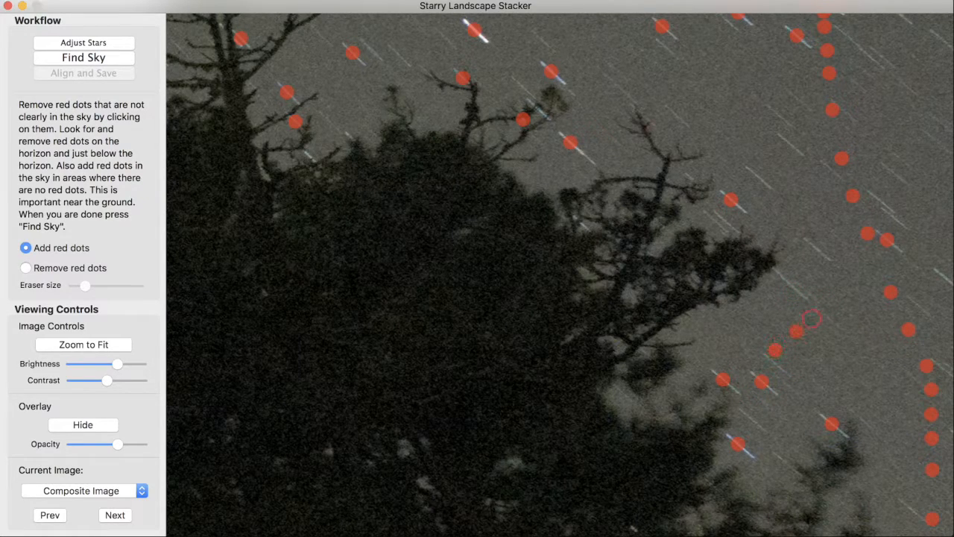
pyautogui.click(827, 306)
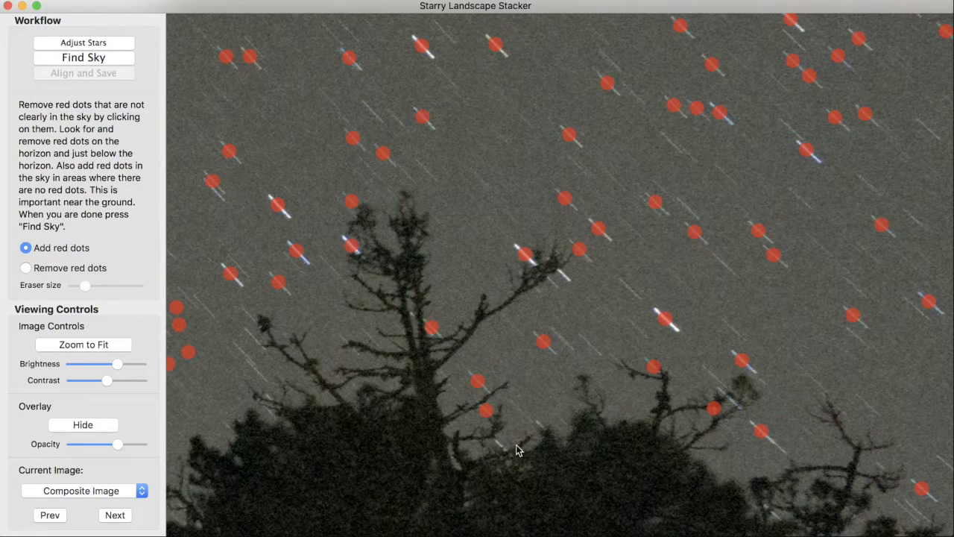
pyautogui.moveTo(625, 487)
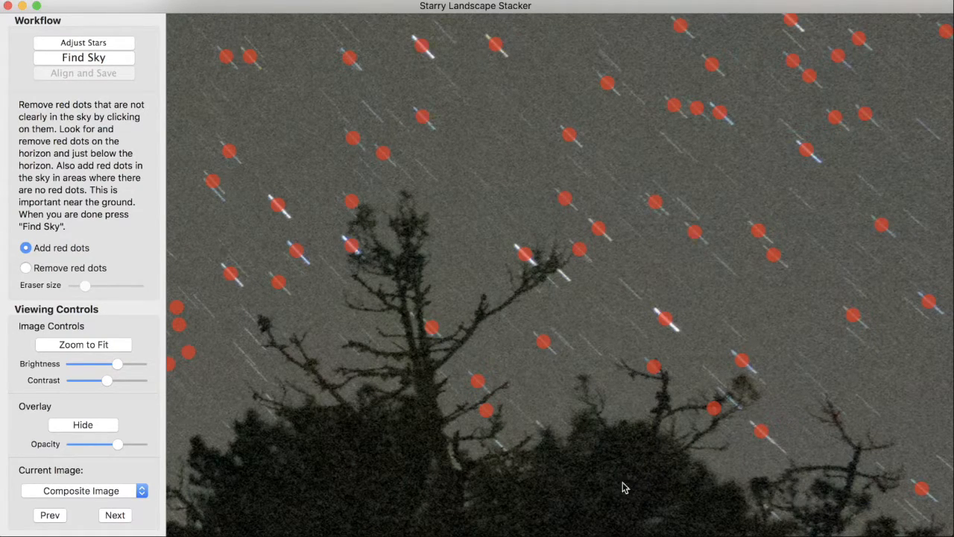
pyautogui.moveTo(501, 448)
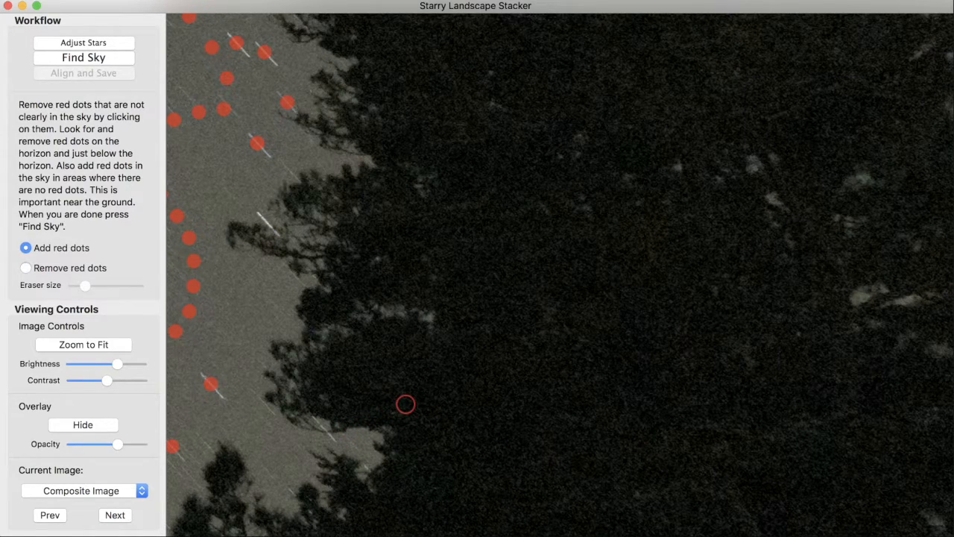
# Fit the whole photo in view and run Find Sky to compute the blue sky mask.
pyautogui.click(83, 343)
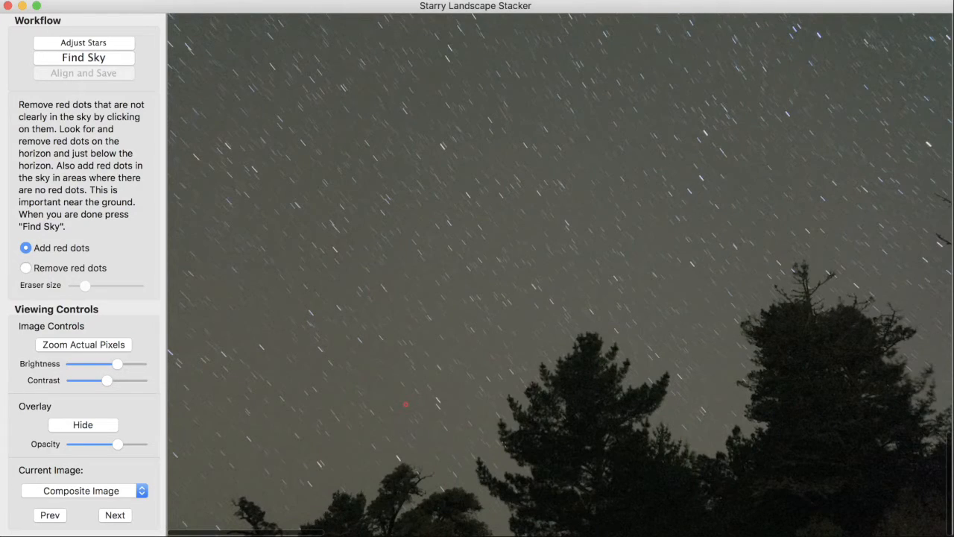
pyautogui.click(83, 57)
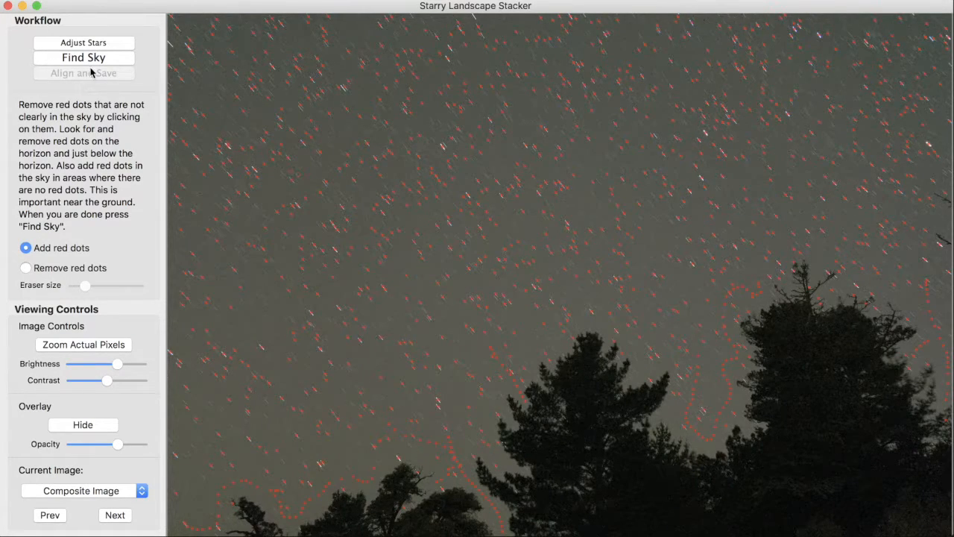
pyautogui.click(83, 58)
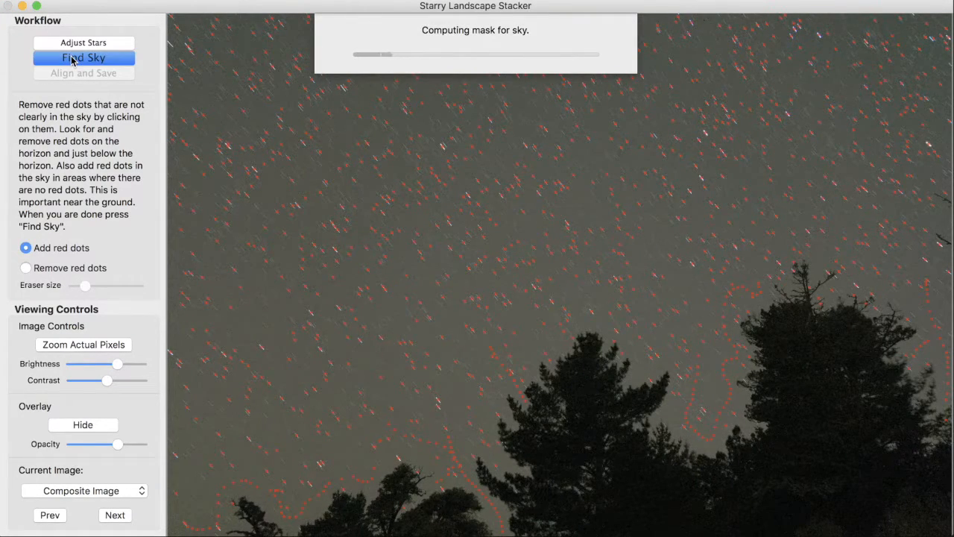
pyautogui.click(84, 58)
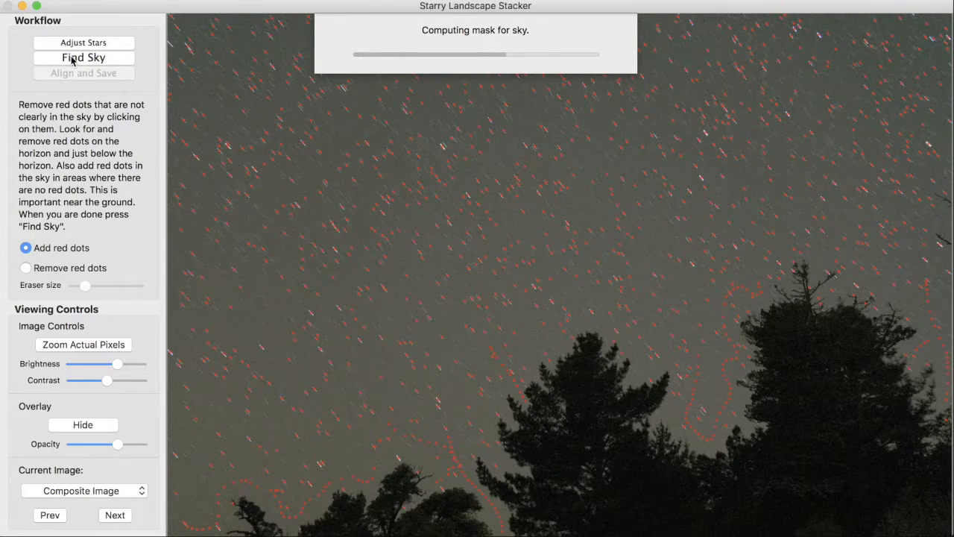
pyautogui.click(83, 57)
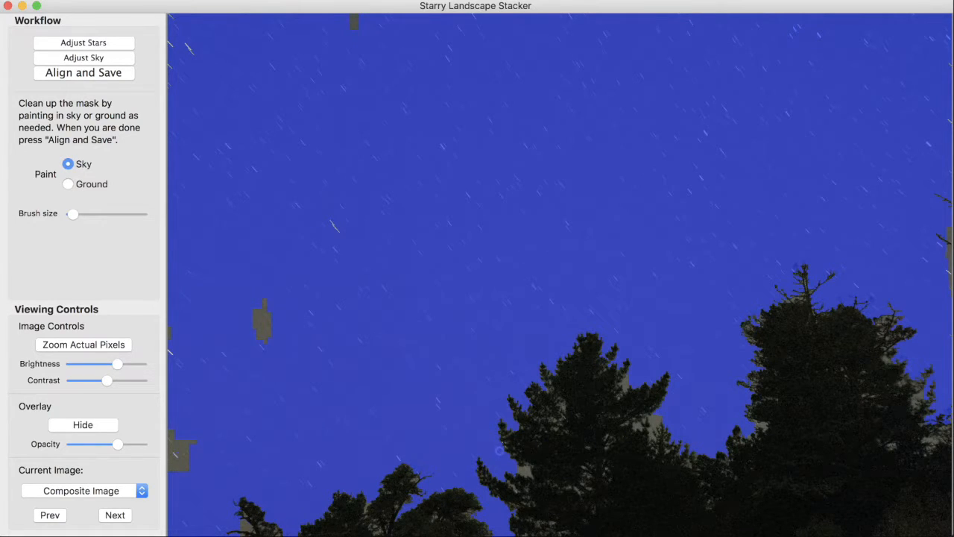
# Zoom to actual pixels along the tree edges, touch up sky gaps, then choose Ground painting.
pyautogui.click(83, 344)
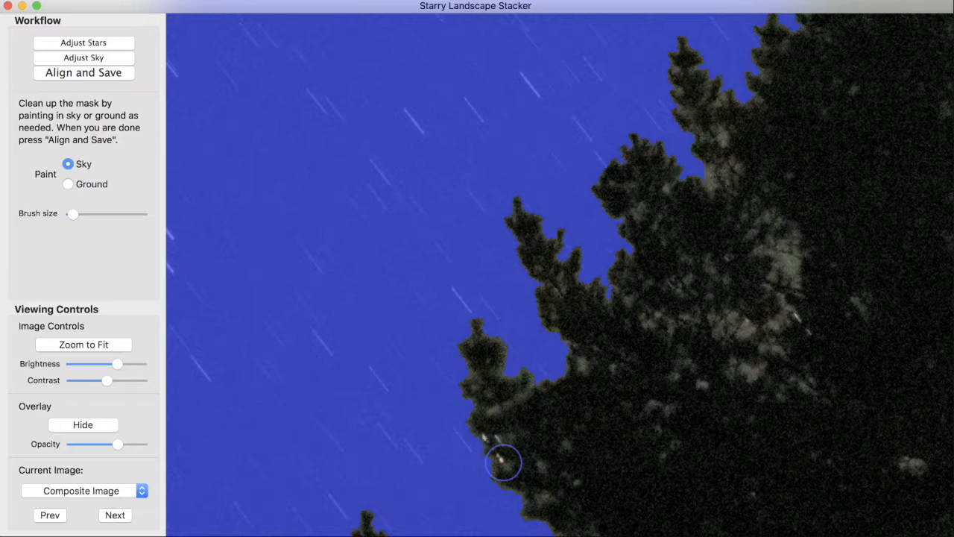
pyautogui.moveTo(615, 445)
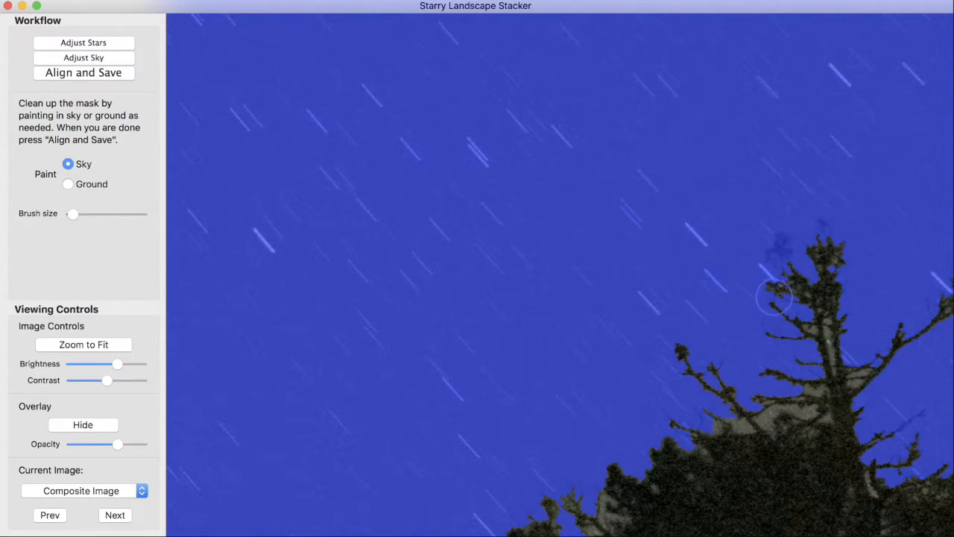
pyautogui.moveTo(804, 272)
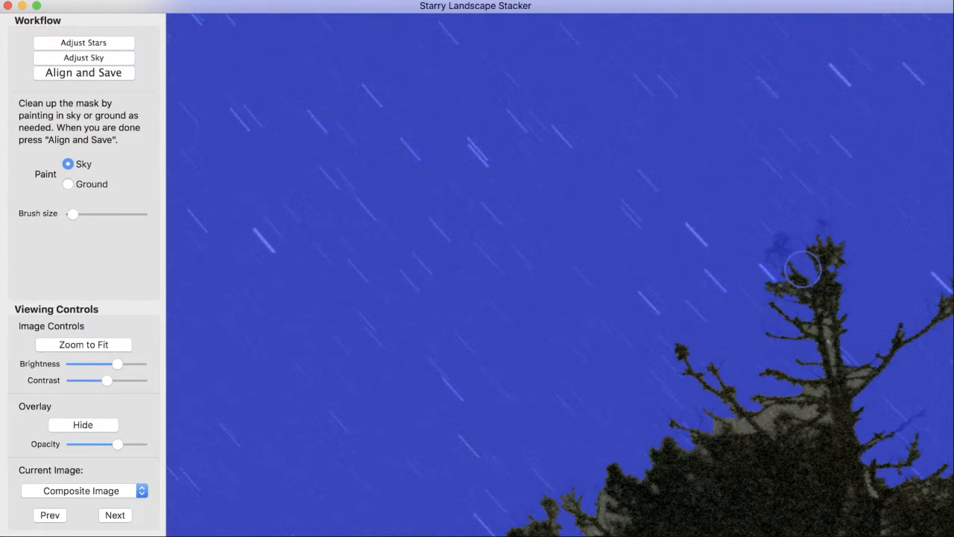
pyautogui.click(68, 184)
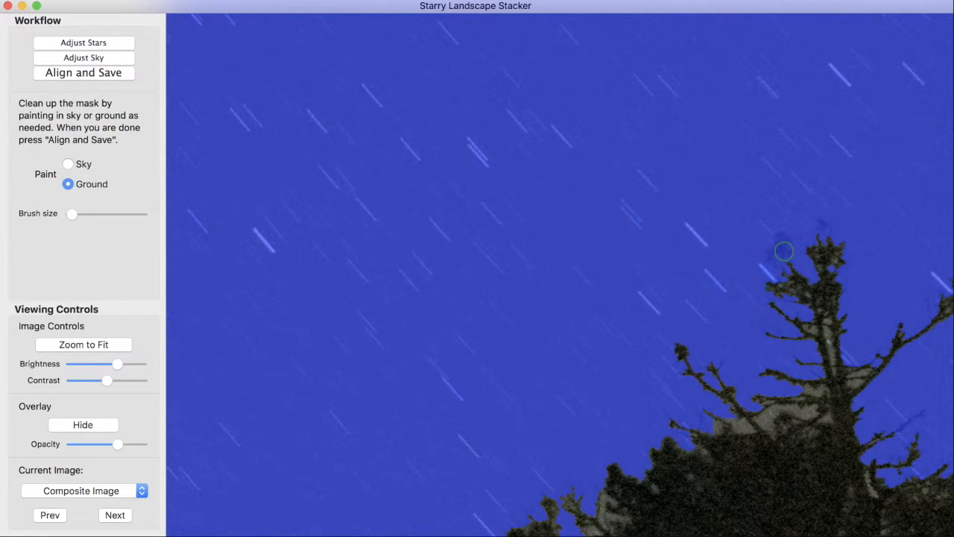
# Paint the treetop tufts as ground, fit the photo, enlarge the brush, and select Sky.
pyautogui.click(781, 246)
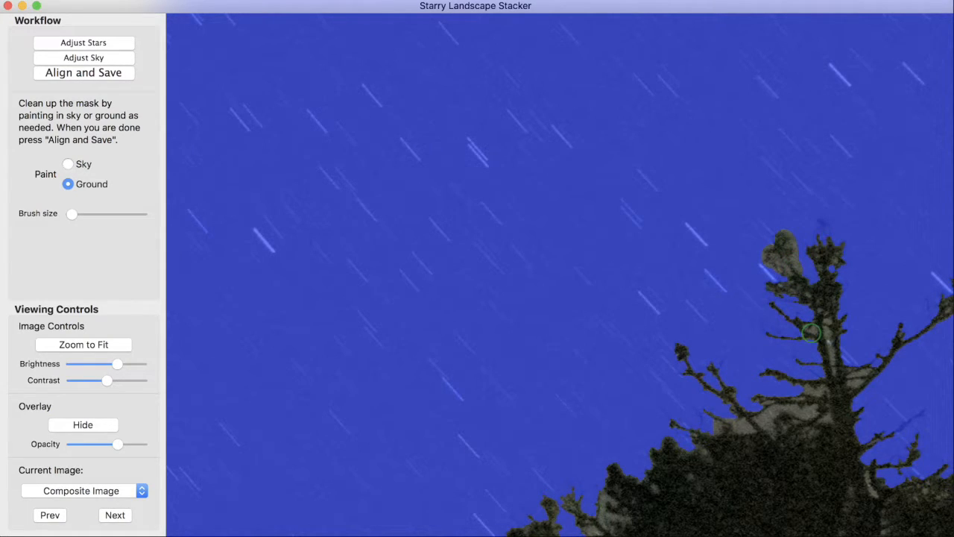
pyautogui.moveTo(809, 317)
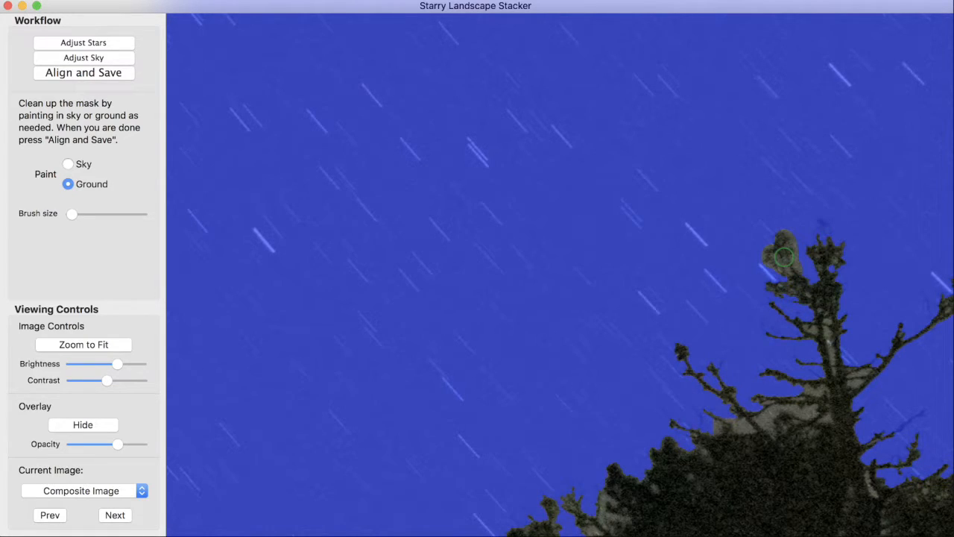
pyautogui.click(783, 257)
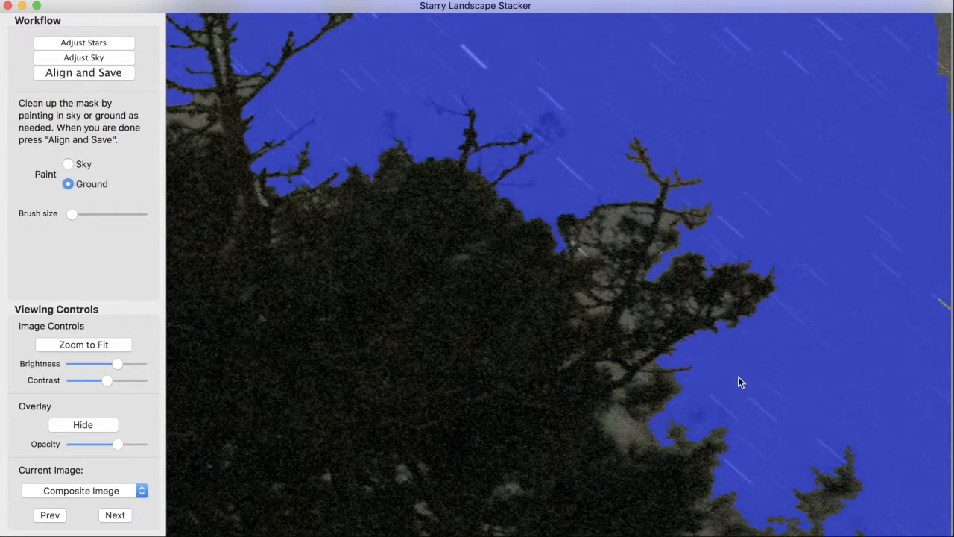
pyautogui.moveTo(546, 132)
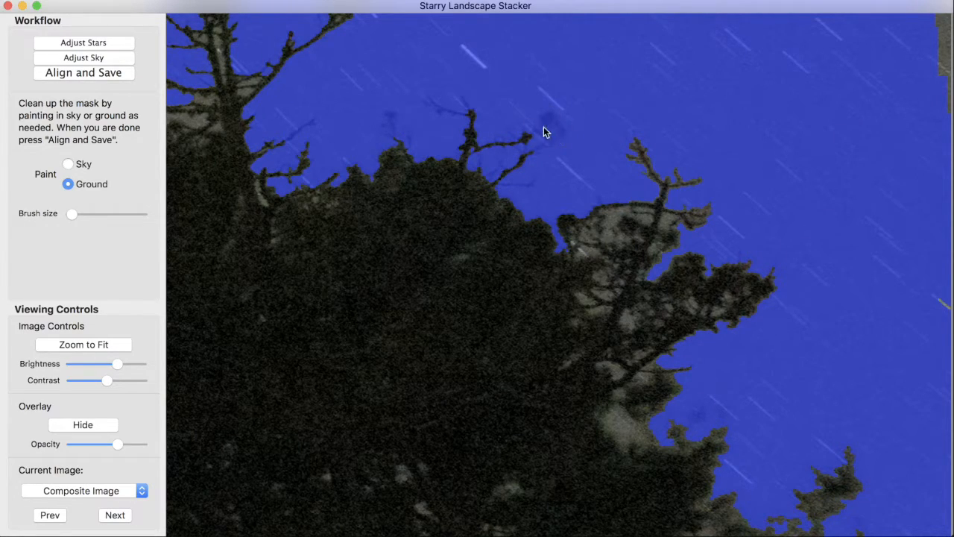
pyautogui.moveTo(561, 130)
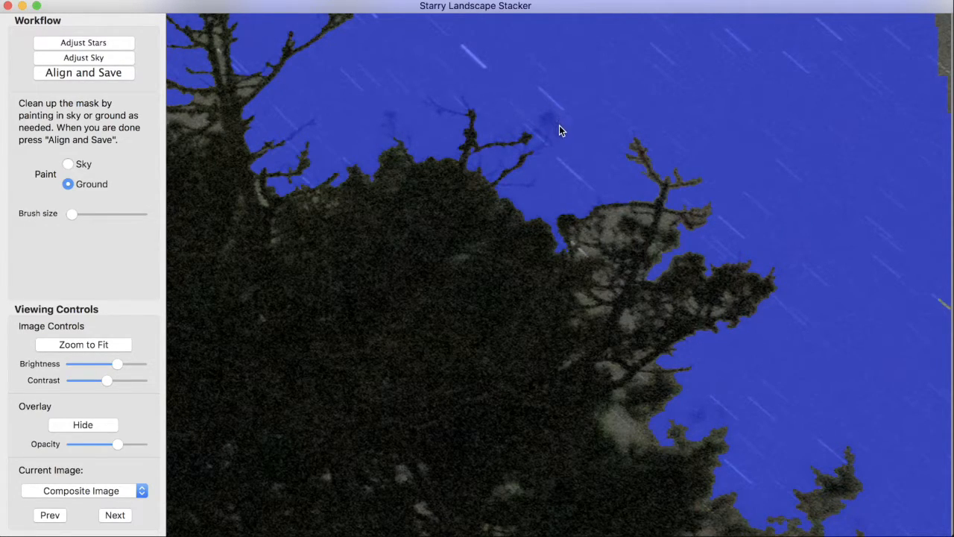
pyautogui.moveTo(552, 144)
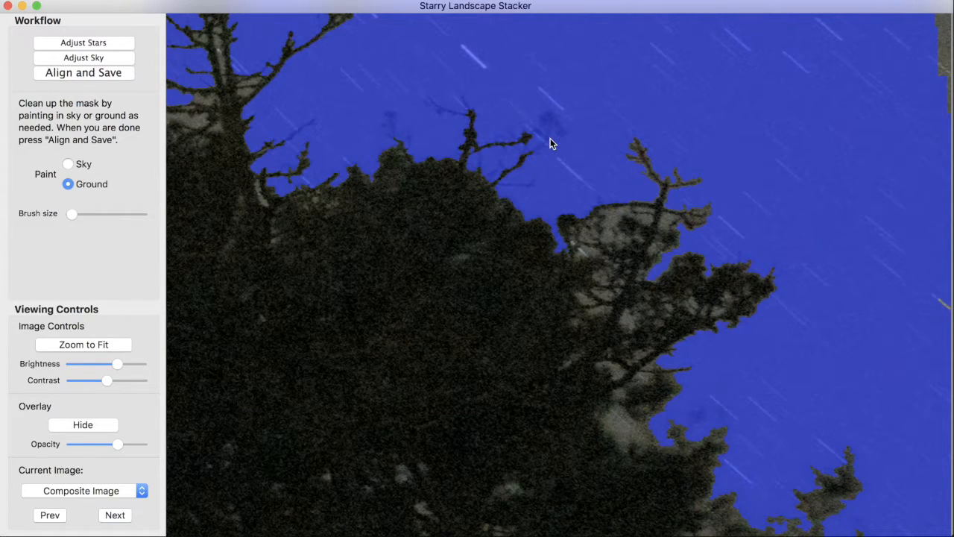
pyautogui.click(83, 344)
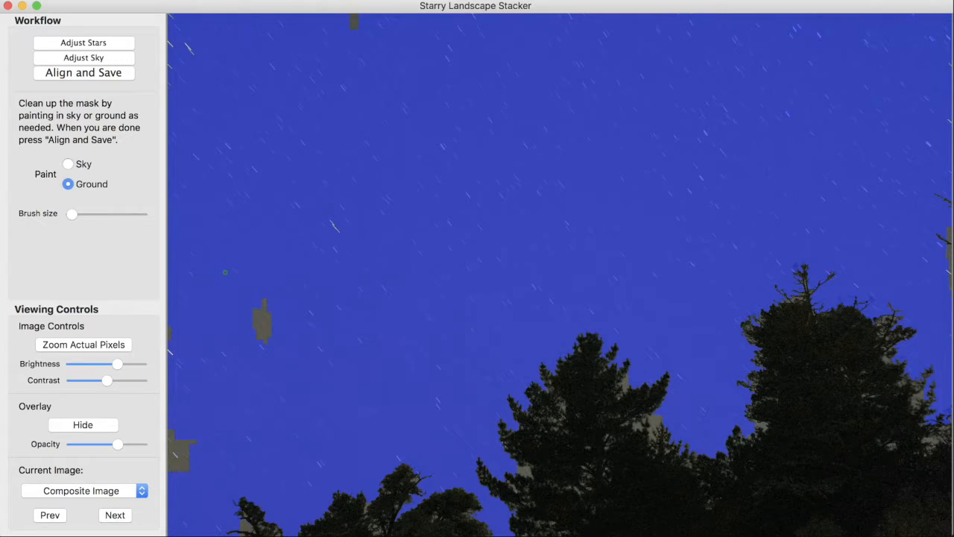
pyautogui.moveTo(72, 214); pyautogui.dragTo(110, 214)
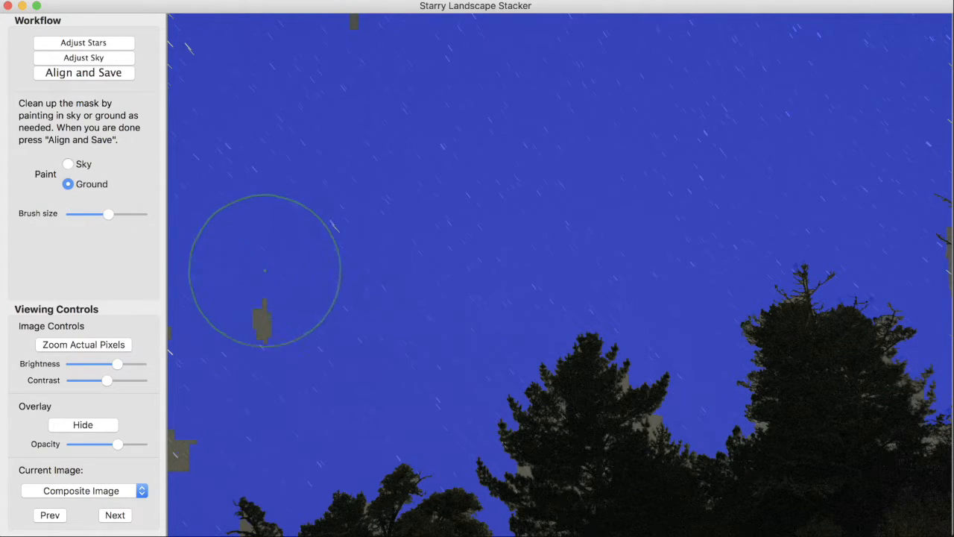
pyautogui.click(68, 163)
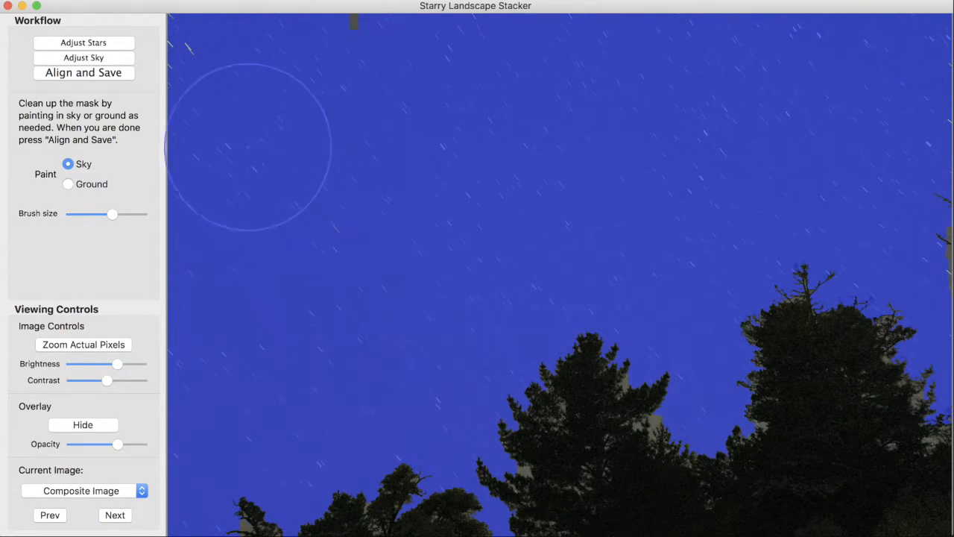
pyautogui.moveTo(550, 69)
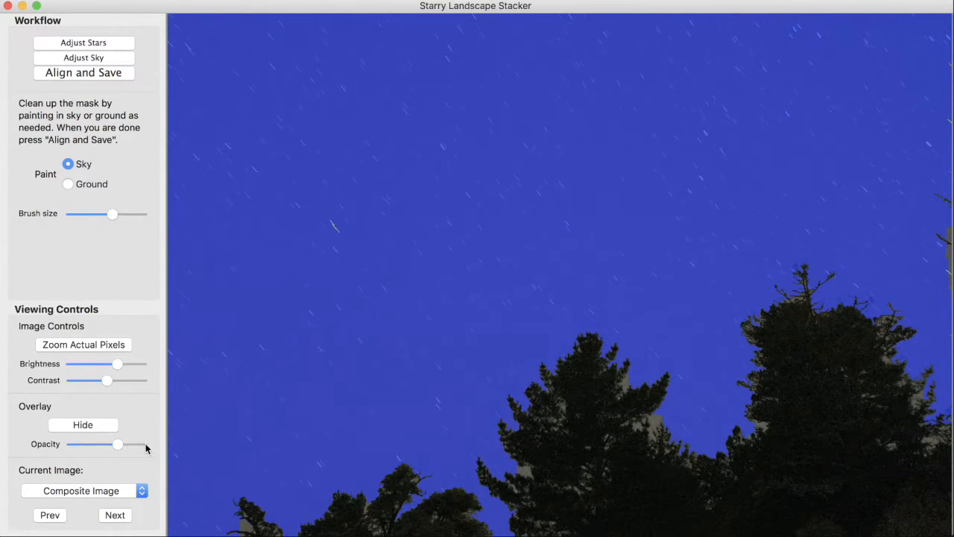
pyautogui.moveTo(118, 445); pyautogui.dragTo(141, 444)
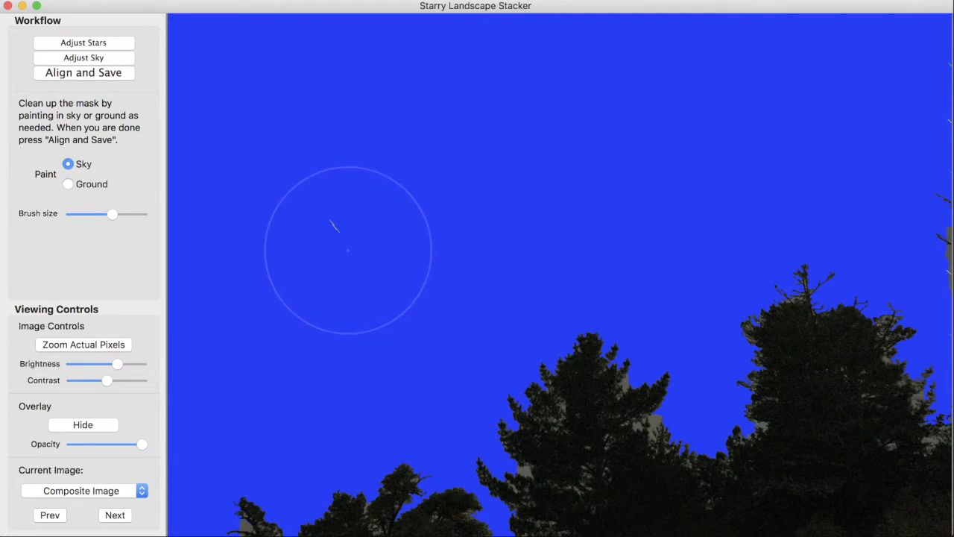
pyautogui.moveTo(112, 214); pyautogui.dragTo(81, 214)
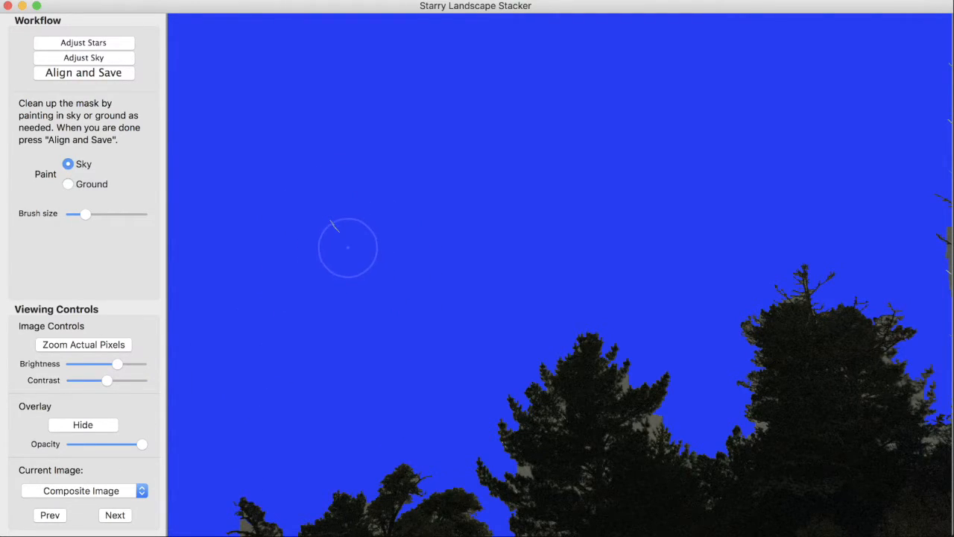
pyautogui.moveTo(330, 233)
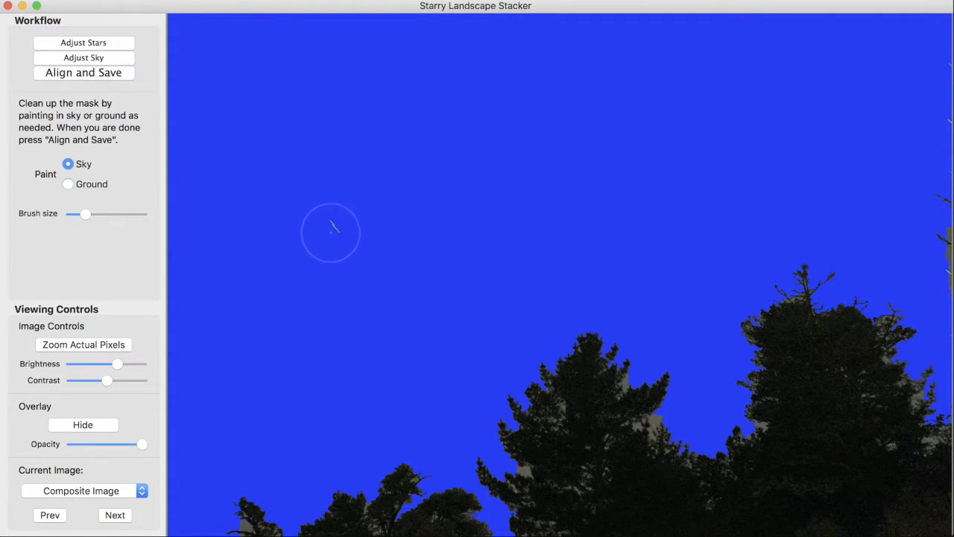
pyautogui.moveTo(388, 265)
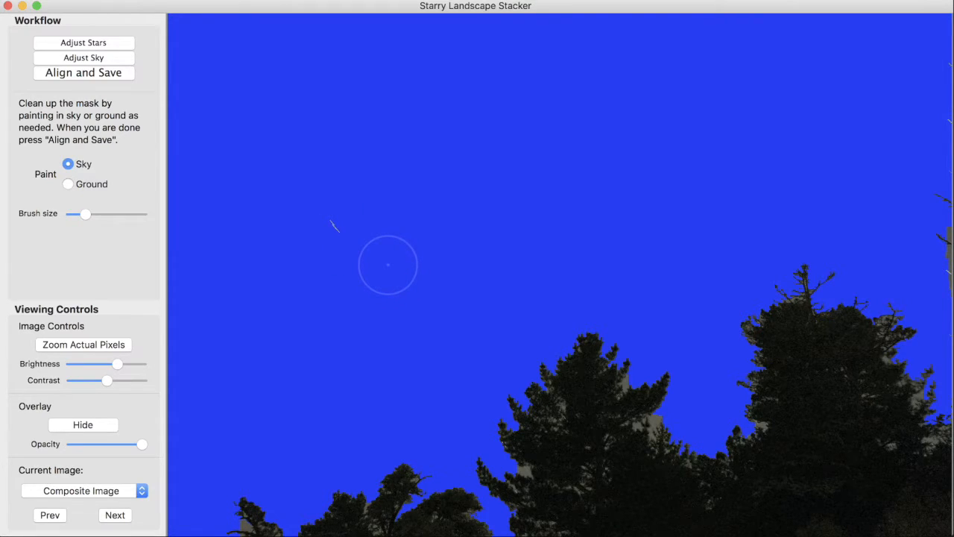
pyautogui.moveTo(785, 91)
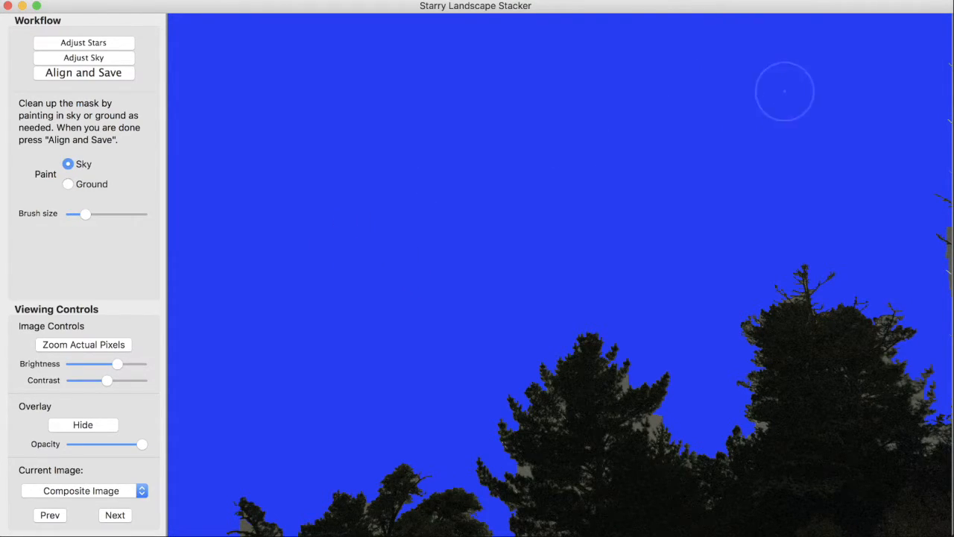
pyautogui.moveTo(936, 123)
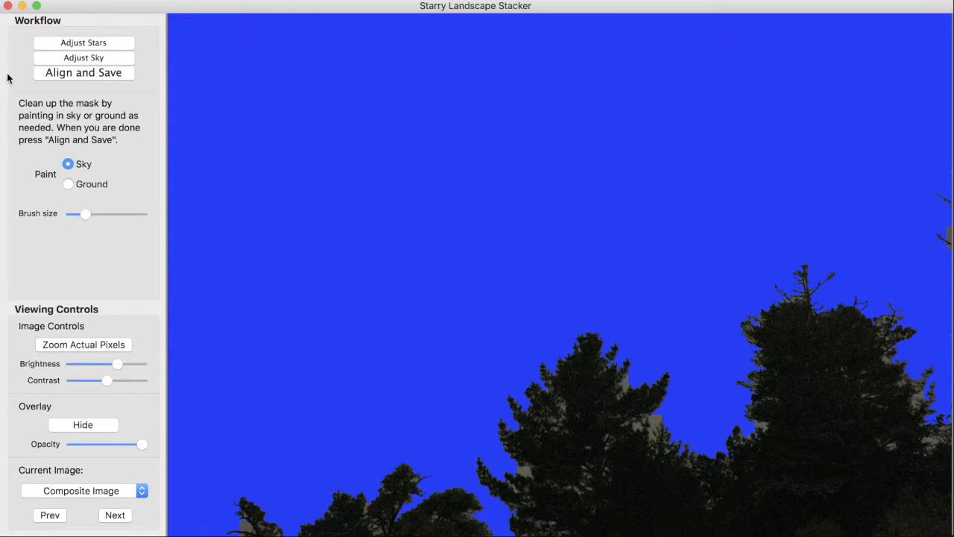
# Run Align and Save and wait for 'Aligning stars in sky' to finish.
pyautogui.click(83, 72)
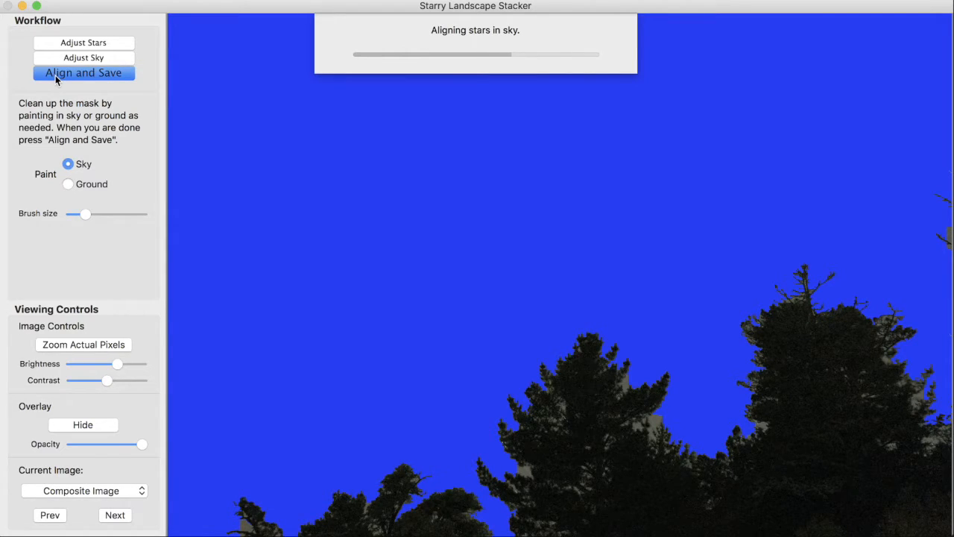
pyautogui.click(82, 72)
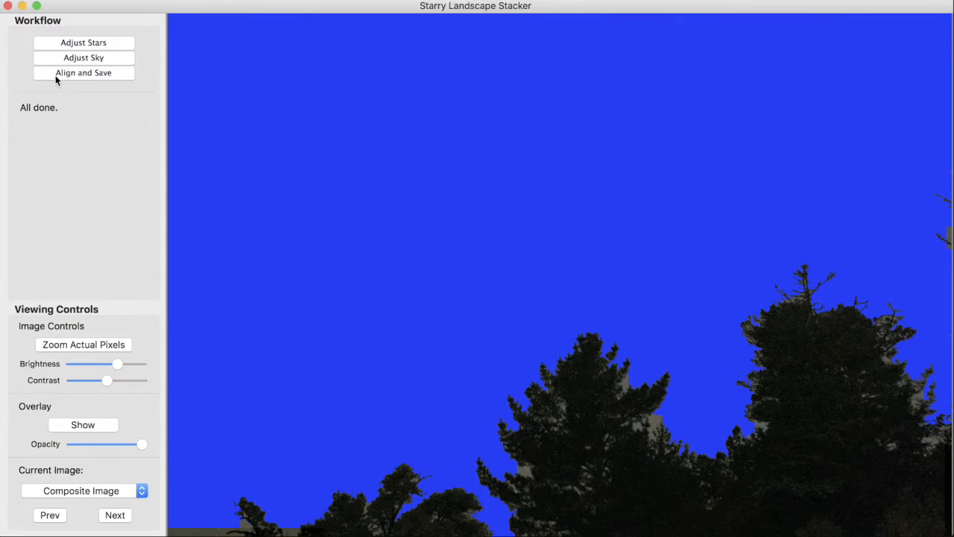
# Save DSC02223-composite.tif in Sony Demo without the sky-mask copy.
pyautogui.click(83, 72)
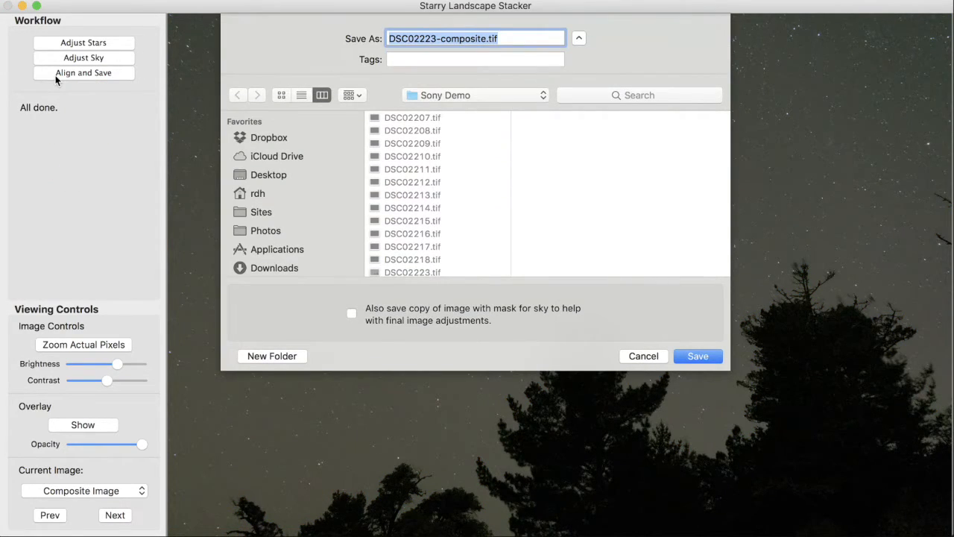
pyautogui.moveTo(477, 152)
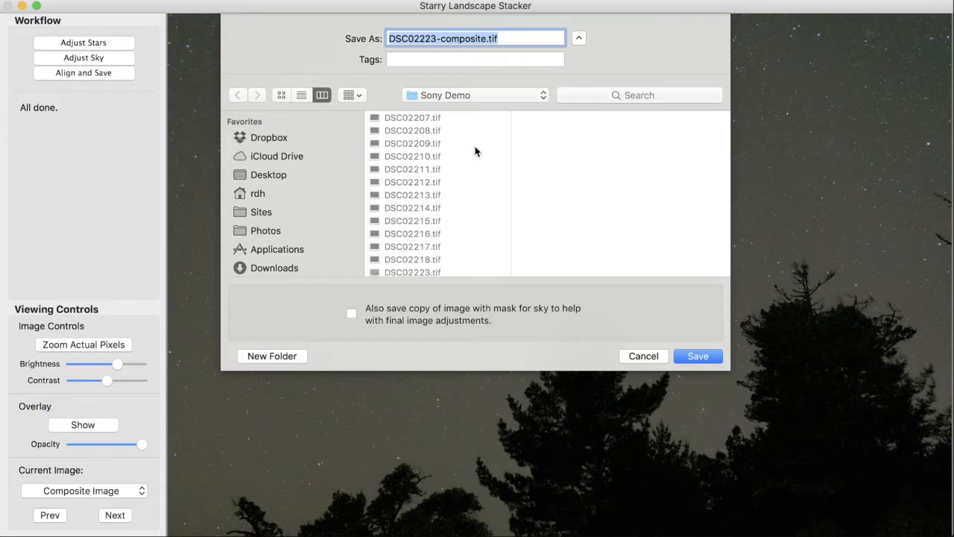
pyautogui.moveTo(589, 281)
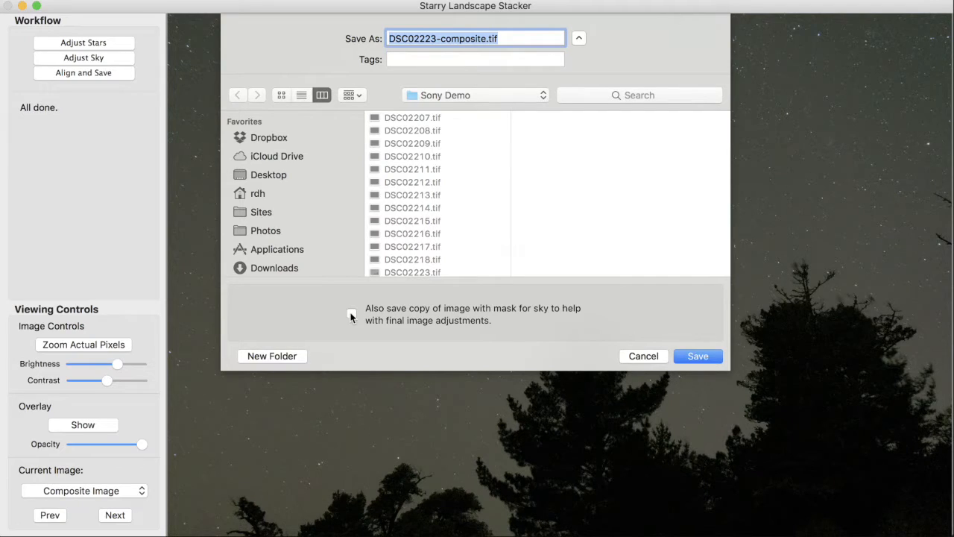
pyautogui.moveTo(427, 327)
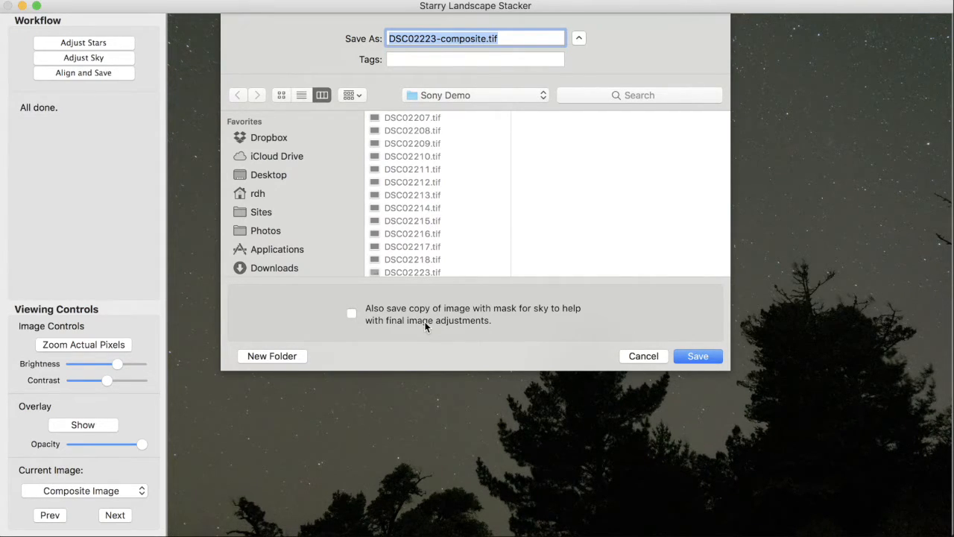
pyautogui.moveTo(429, 310)
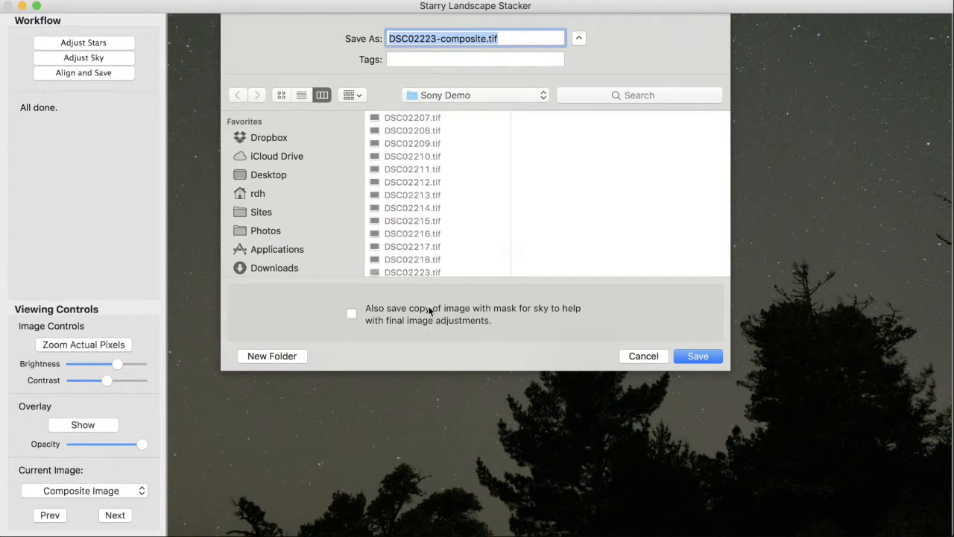
pyautogui.moveTo(429, 282)
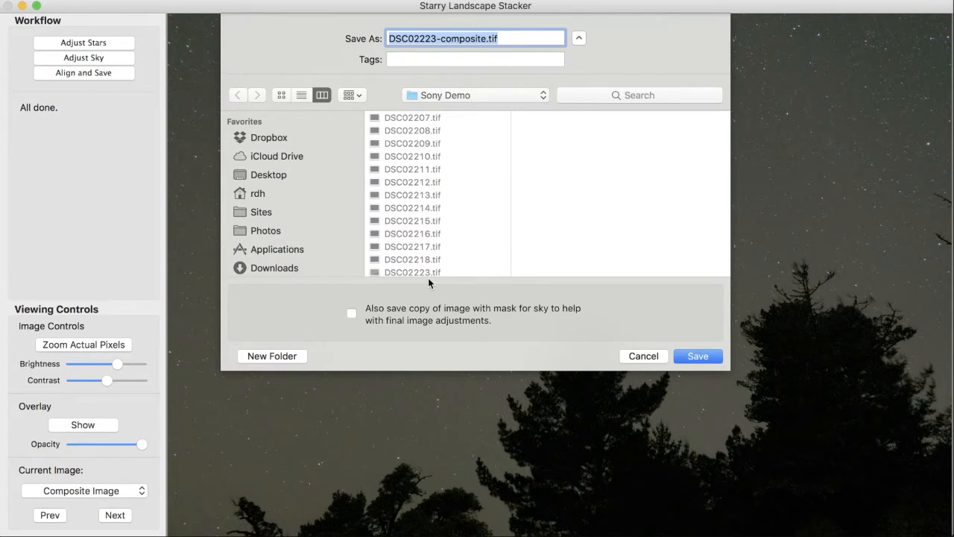
pyautogui.moveTo(485, 174)
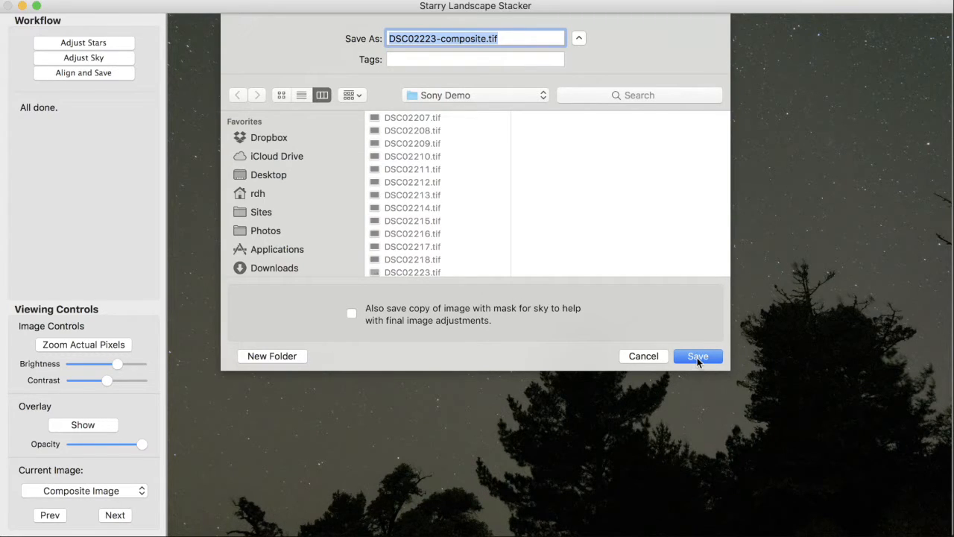
pyautogui.click(697, 355)
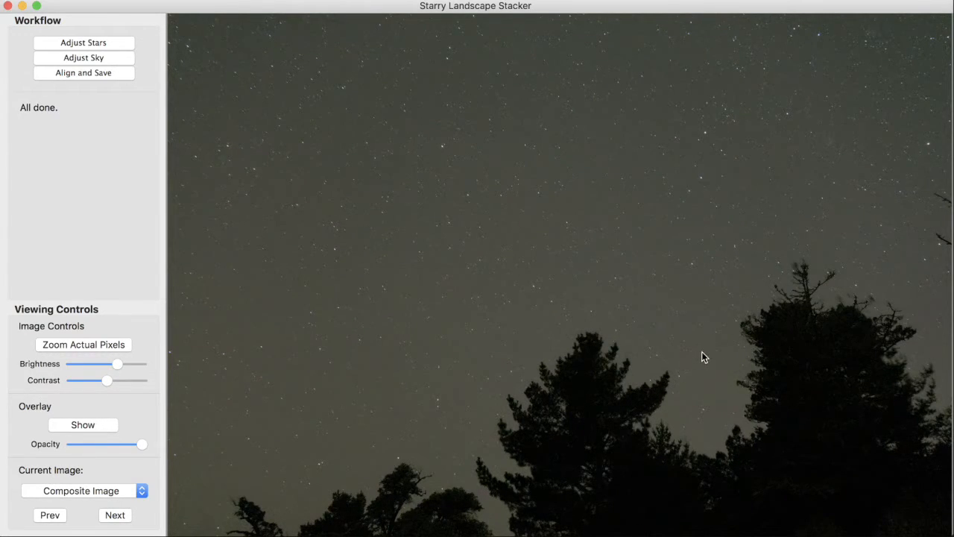
pyautogui.moveTo(477, 232)
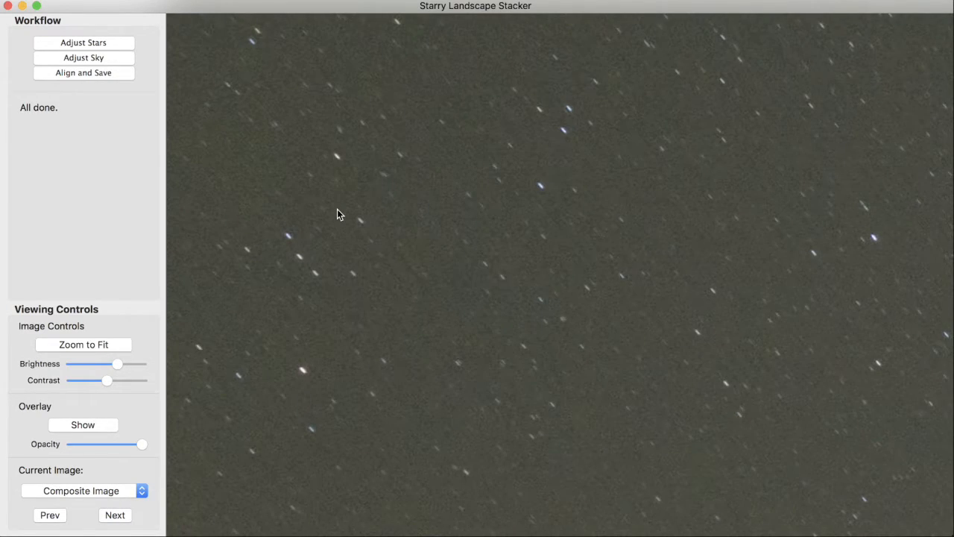
pyautogui.moveTo(356, 242)
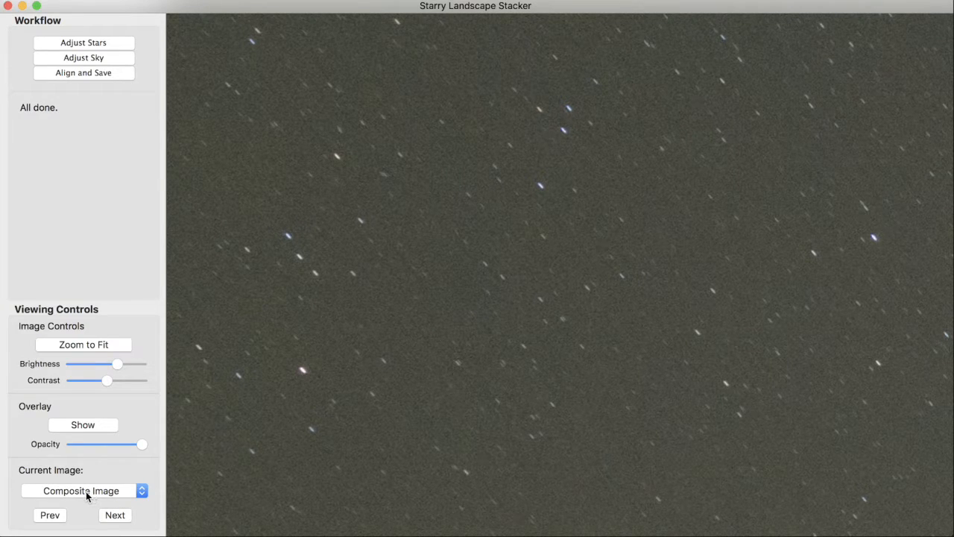
pyautogui.click(82, 490)
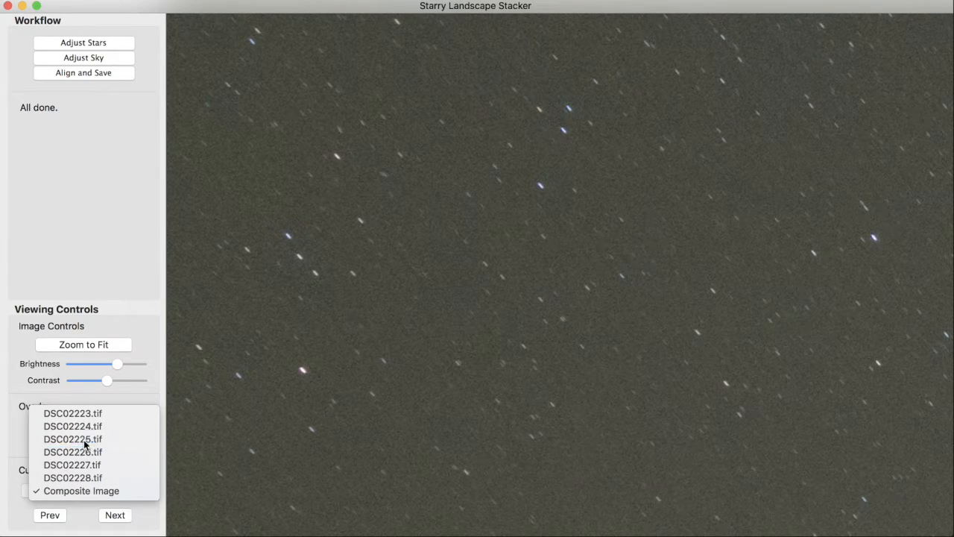
pyautogui.click(72, 438)
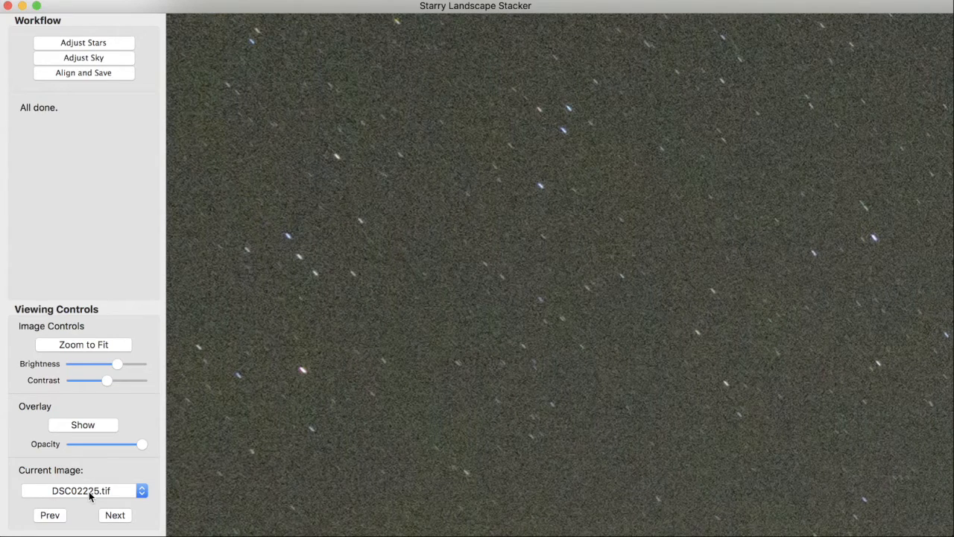
pyautogui.click(82, 490)
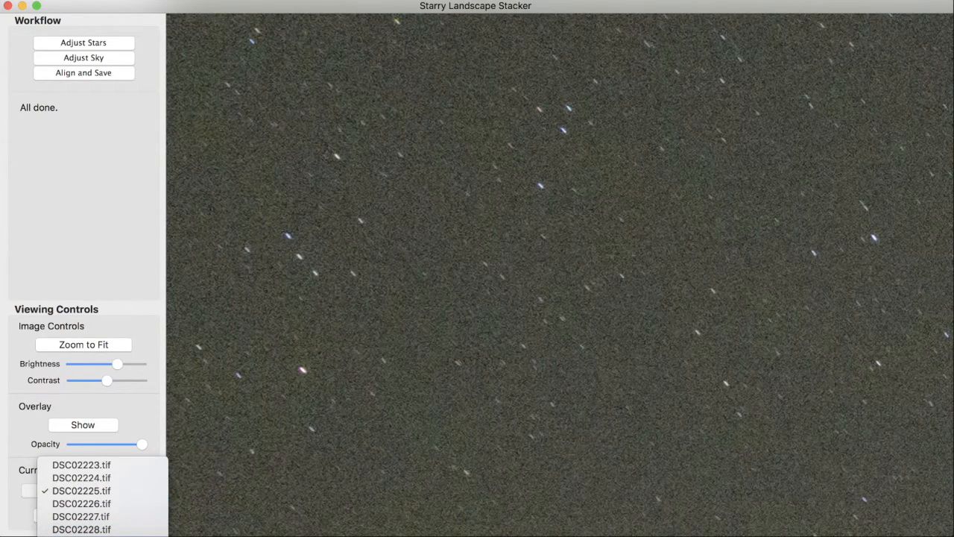
pyautogui.click(81, 490)
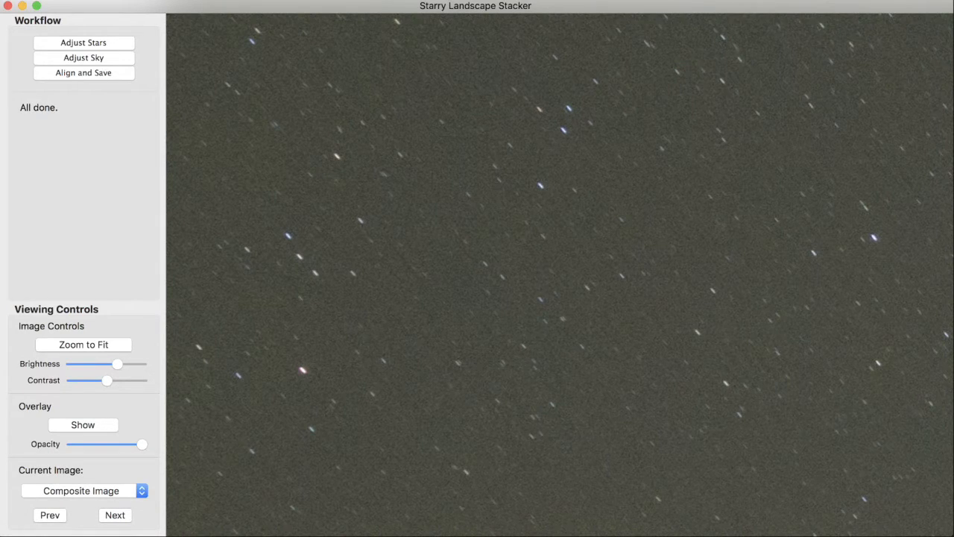
pyautogui.click(82, 490)
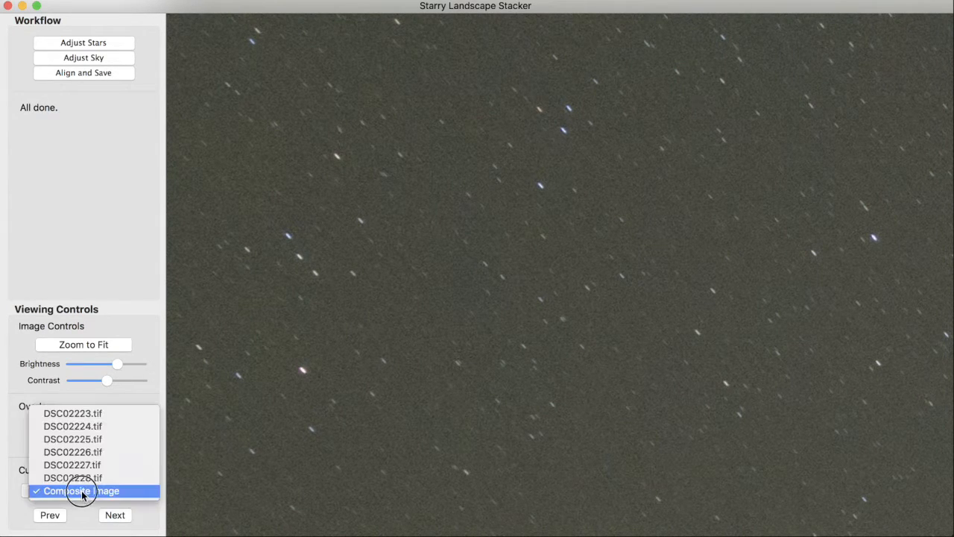
pyautogui.click(72, 438)
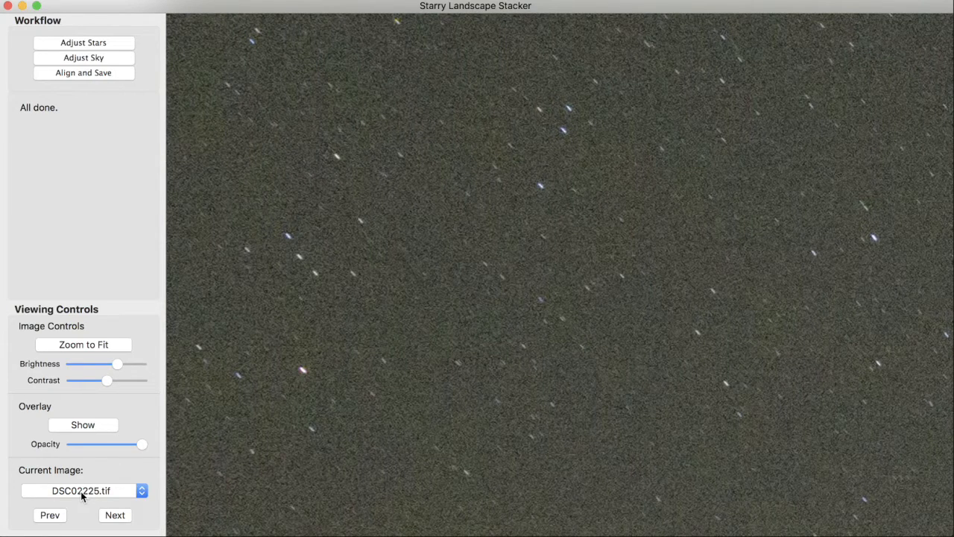
pyautogui.click(81, 490)
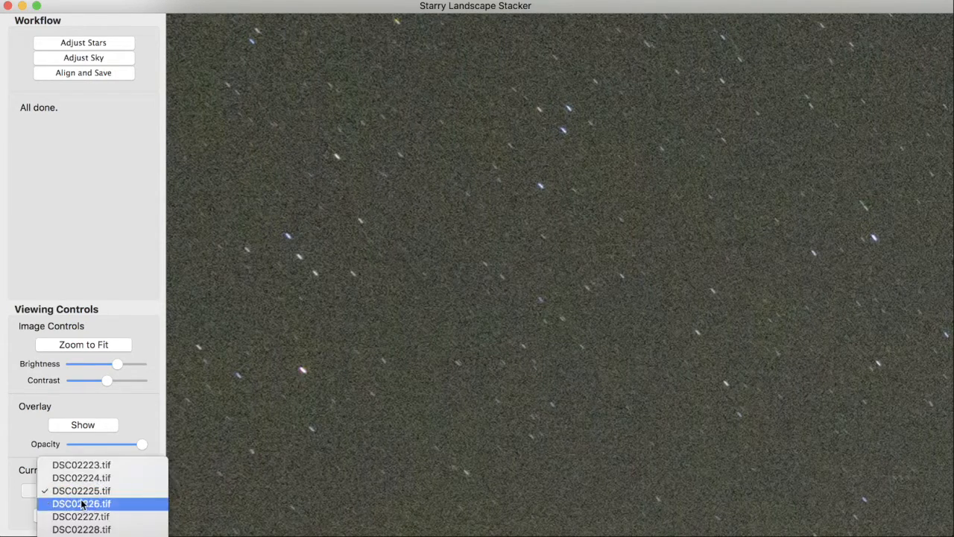
pyautogui.click(82, 490)
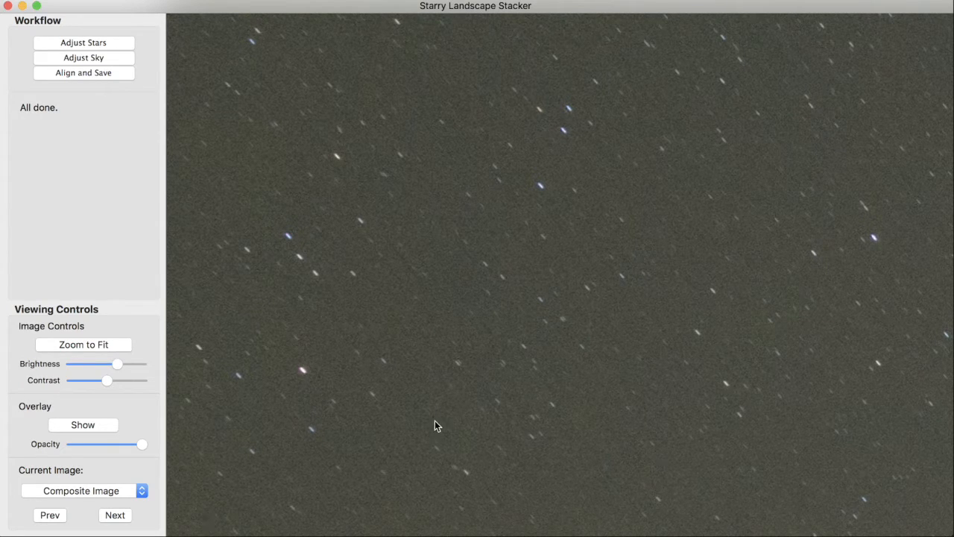
pyautogui.click(84, 344)
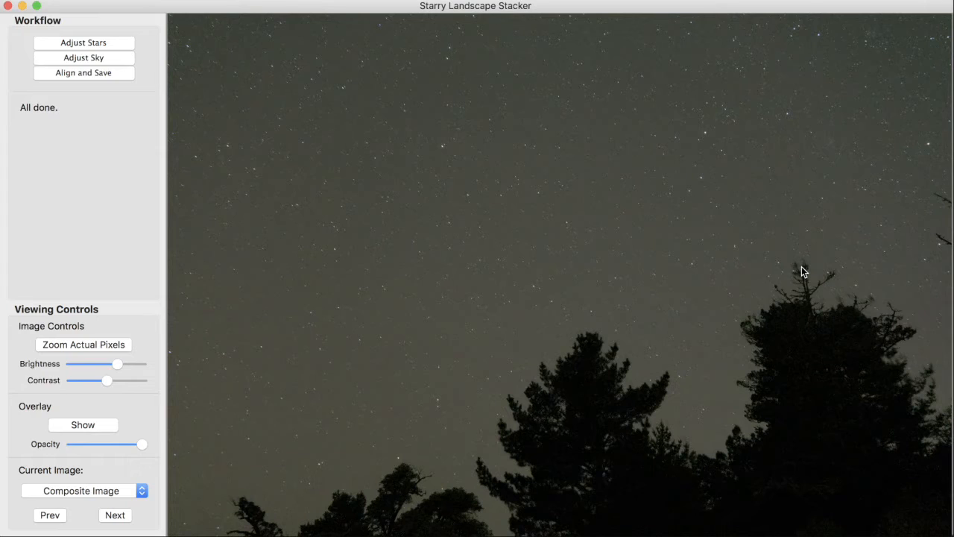
pyautogui.click(83, 345)
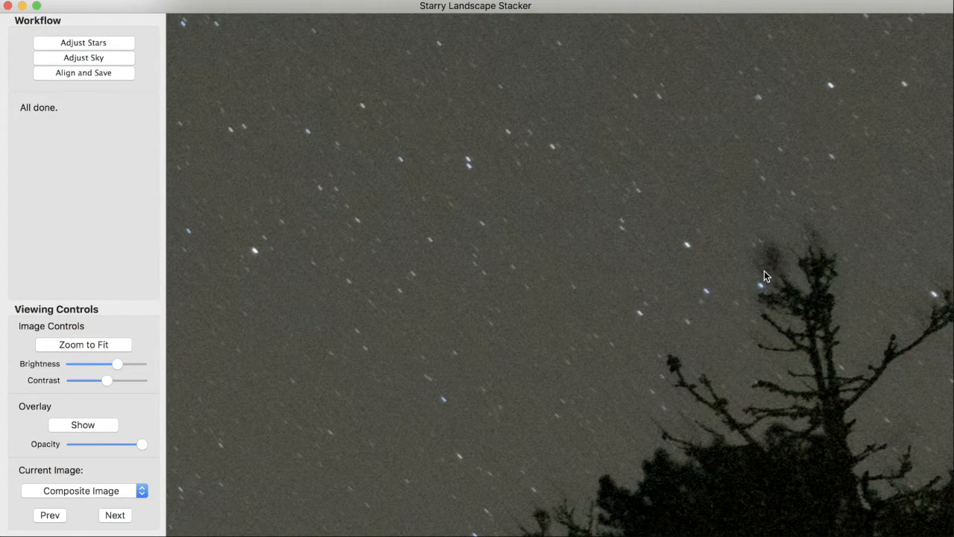
pyautogui.moveTo(779, 265)
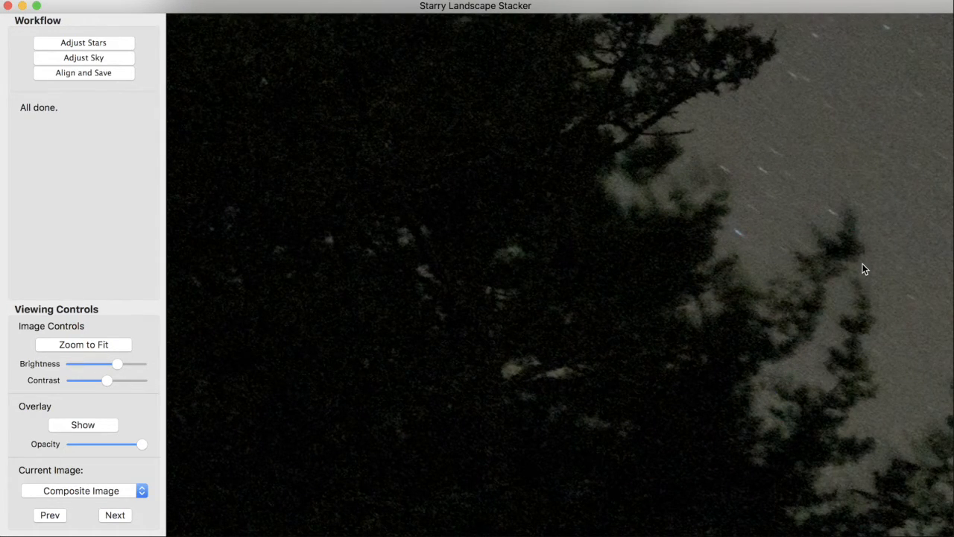
pyautogui.click(115, 515)
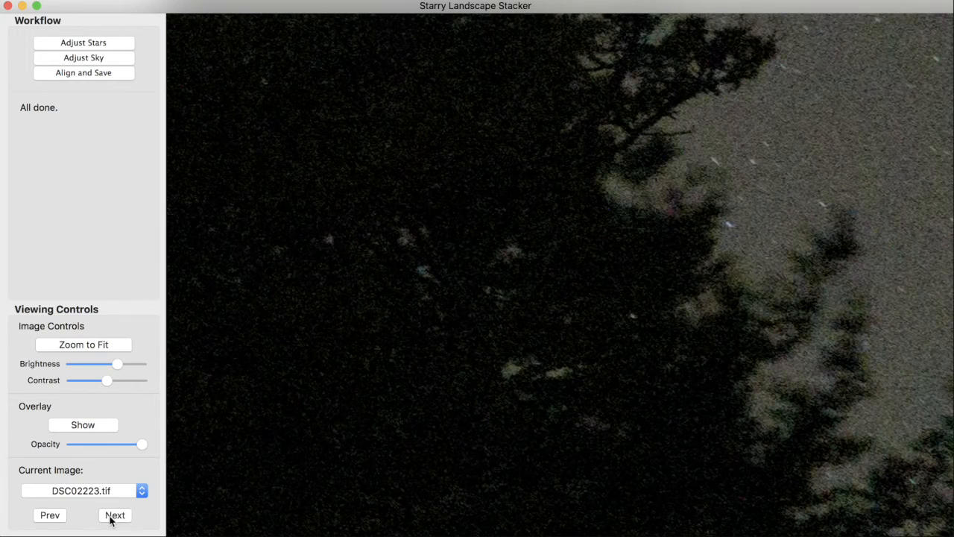
pyautogui.click(115, 515)
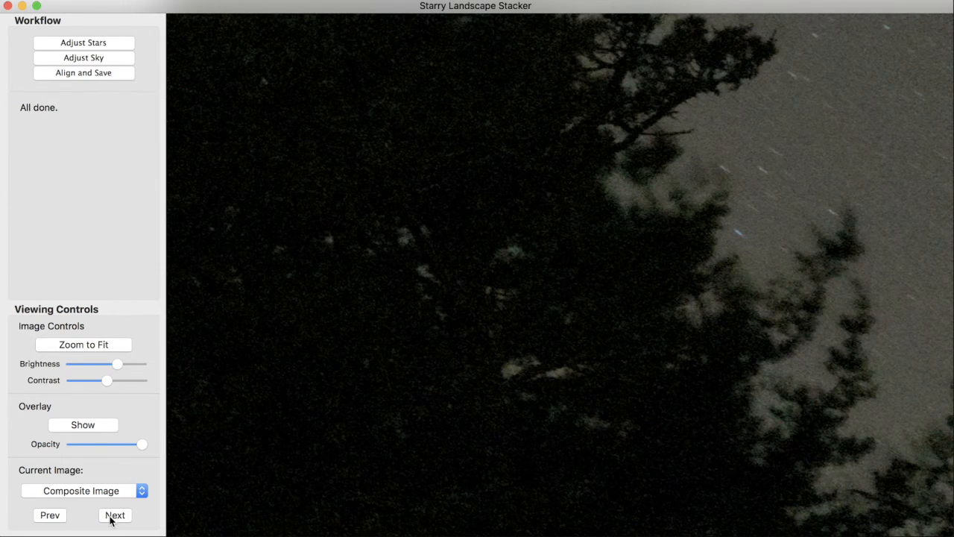